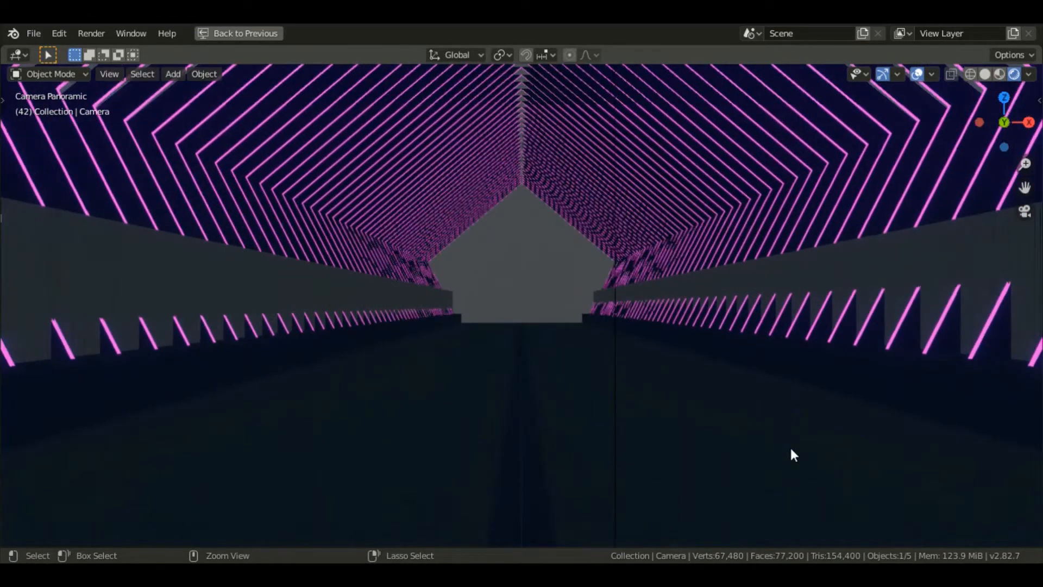
Step: Start a fresh default scene with the cube, camera and light via File > New > General
click(244, 34)
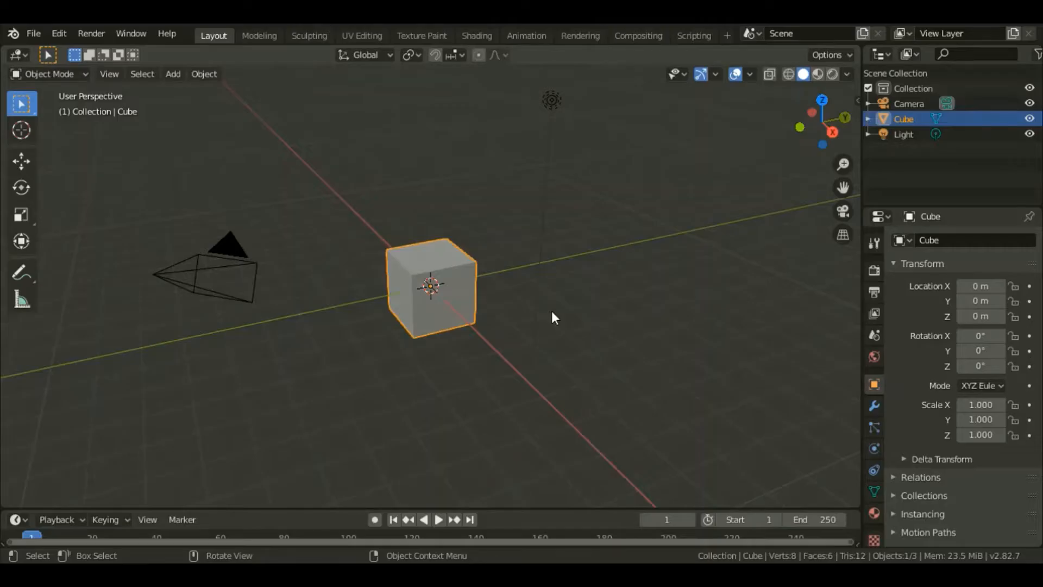
Step: Delete the default cube and add a floor plane scaled 4 on X by 10 on Y
key(x)
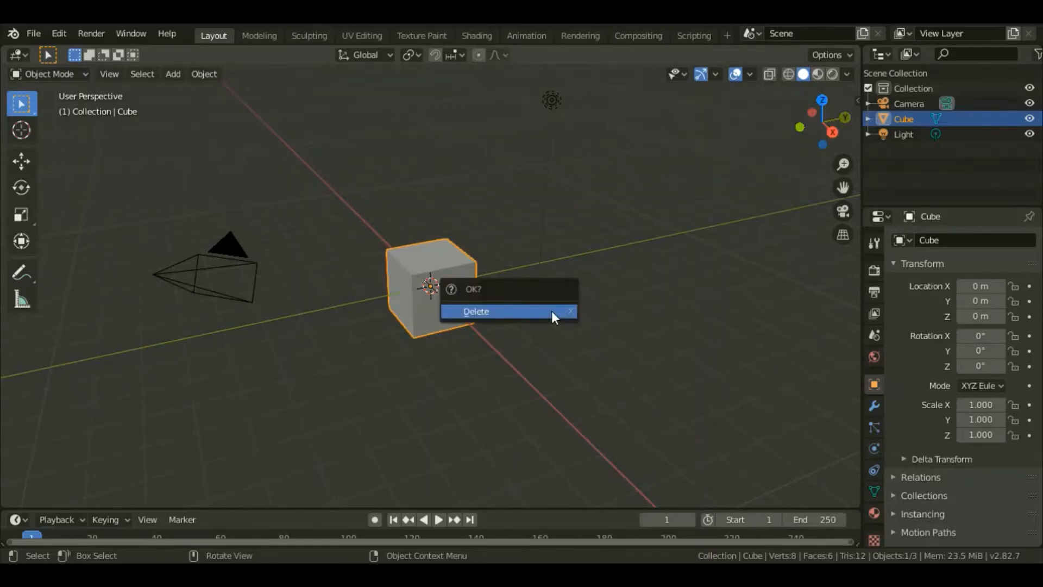
click(476, 312)
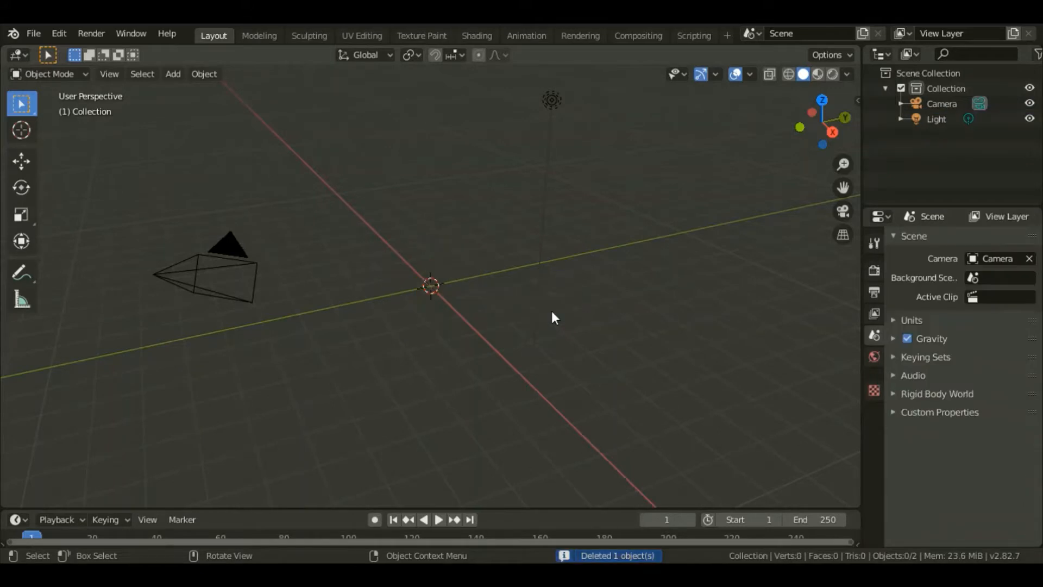
click(173, 74)
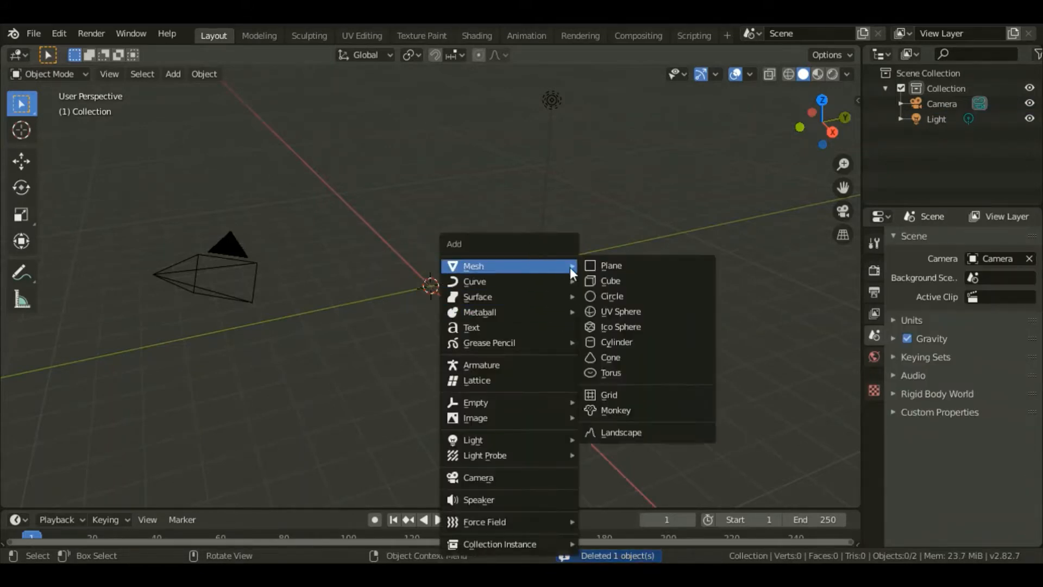
click(610, 265)
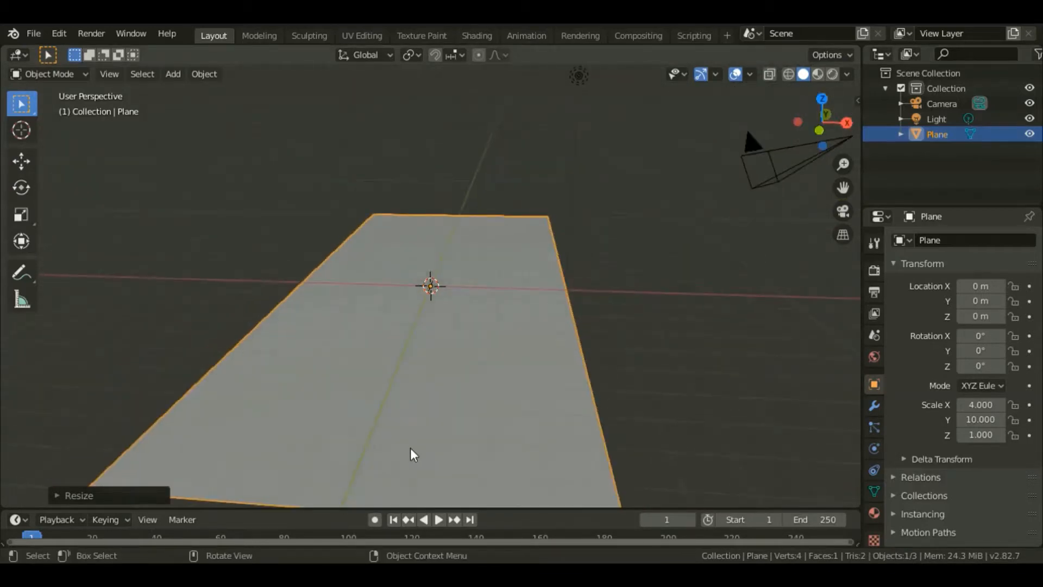
Step: Loop-cut the plane down the middle and delete its right half
key(Tab)
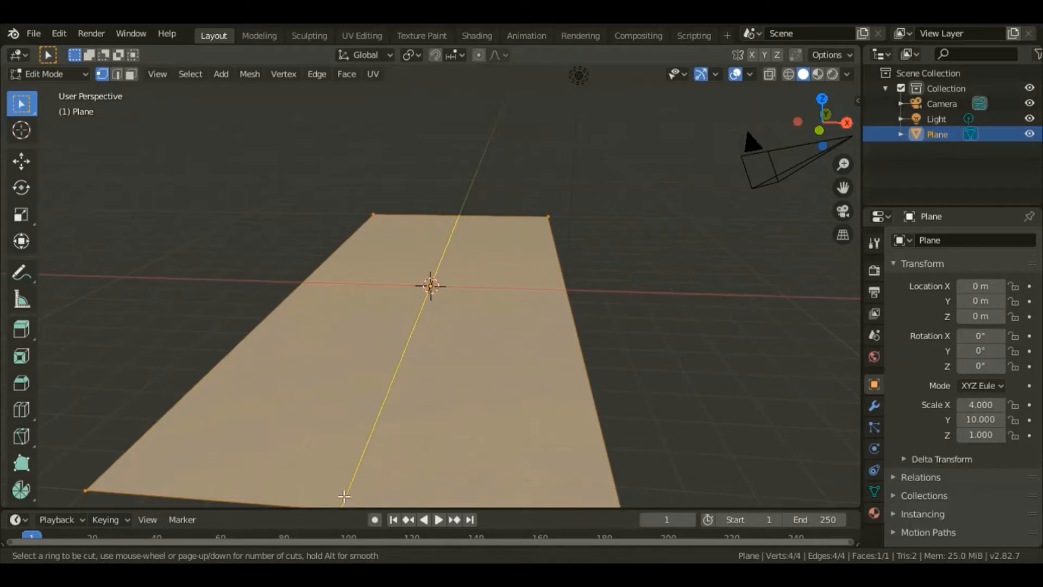
click(430, 286)
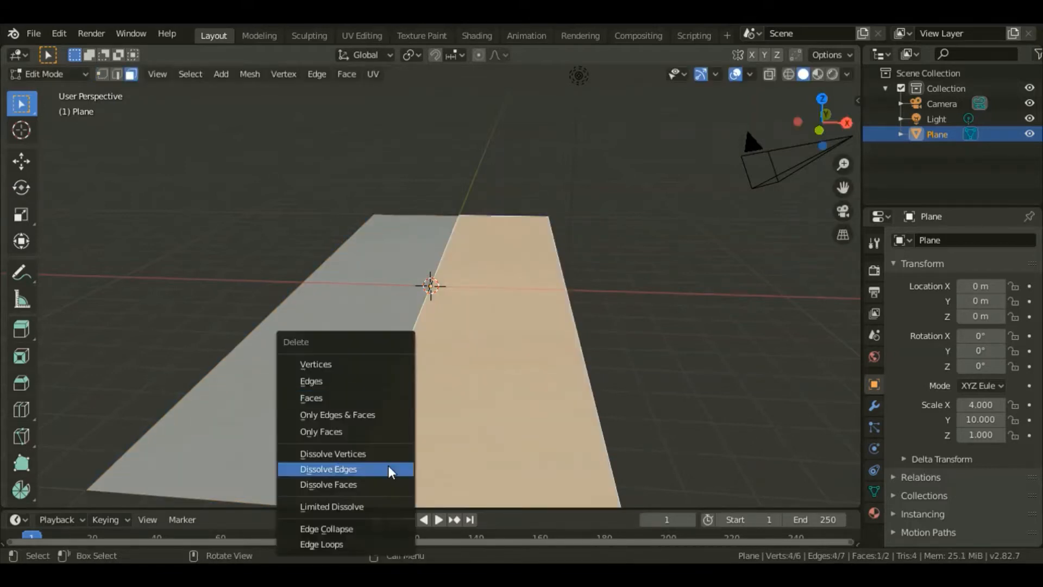
click(327, 469)
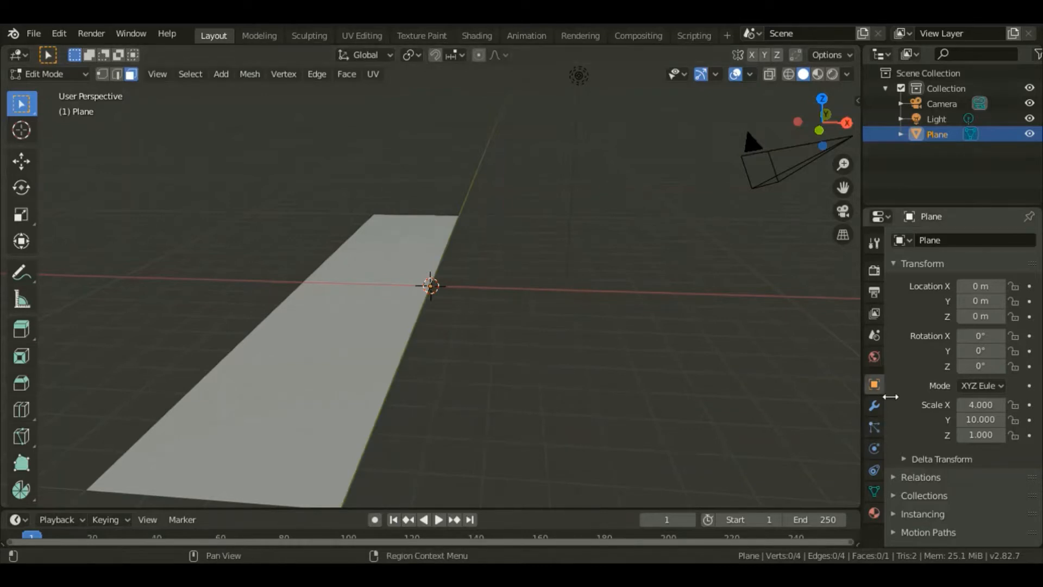
Step: Mirror the half-plane across X with Clipping and add an edge loop near its outer side
click(873, 405)
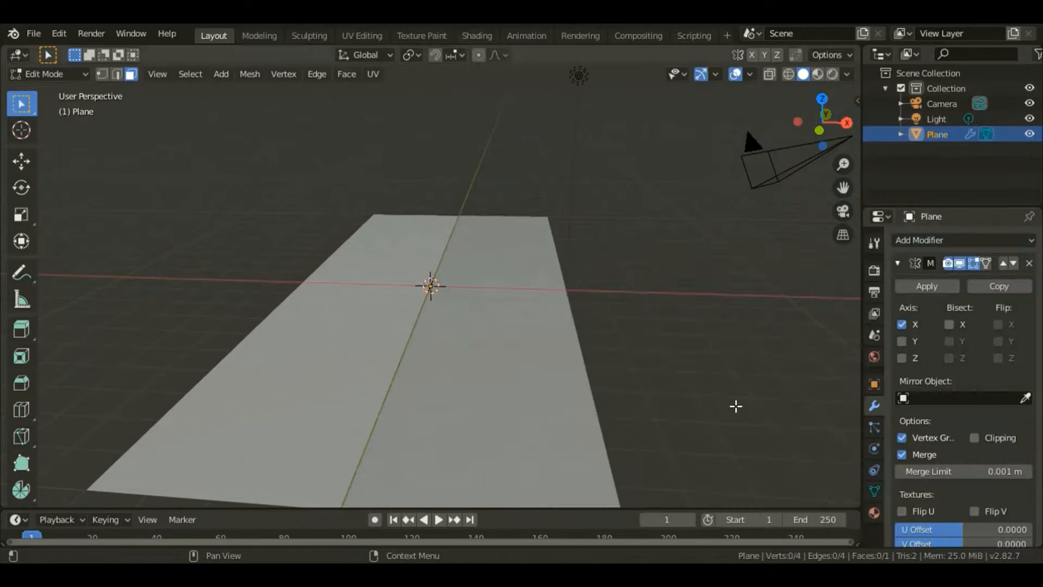
click(973, 438)
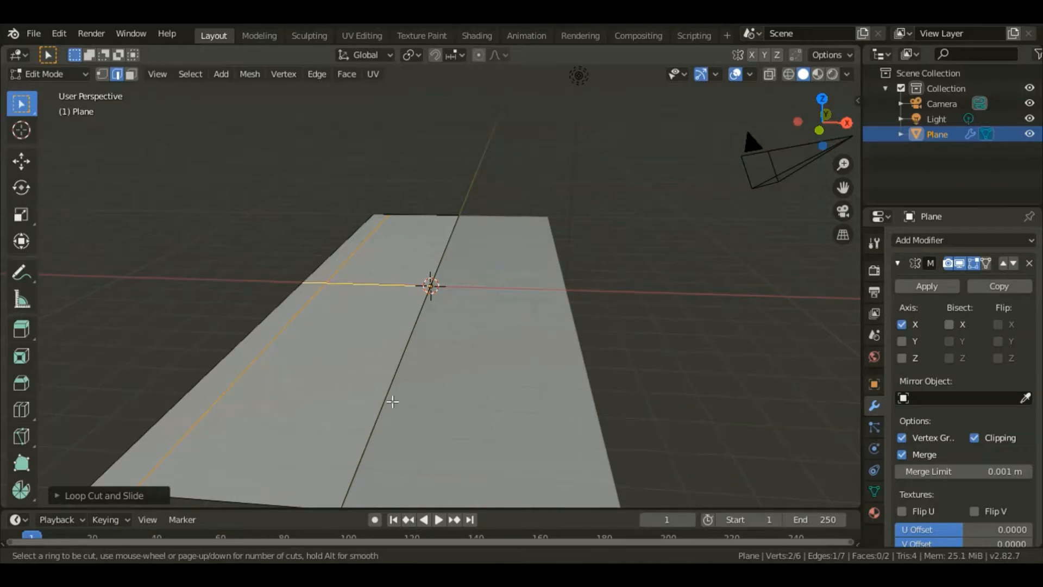
click(391, 401)
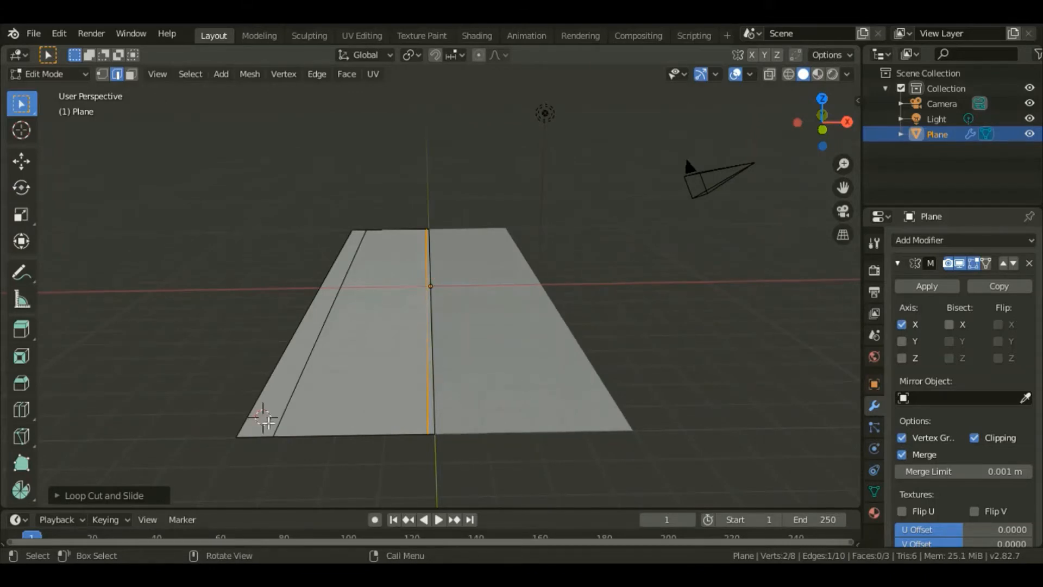
Step: Add a cube to the mirrored floor mesh and shrink it into a small corner block
click(220, 74)
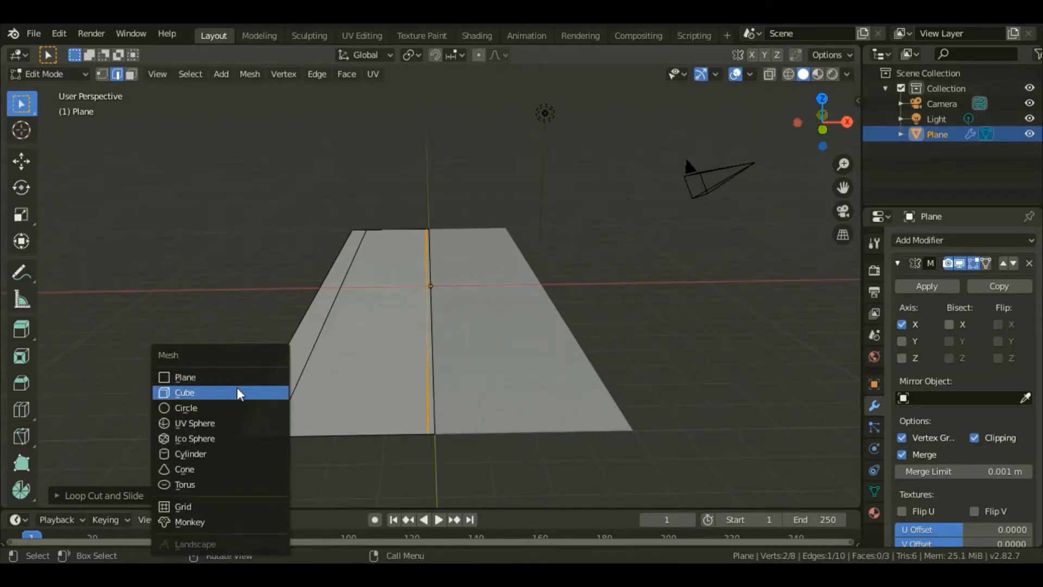
click(185, 392)
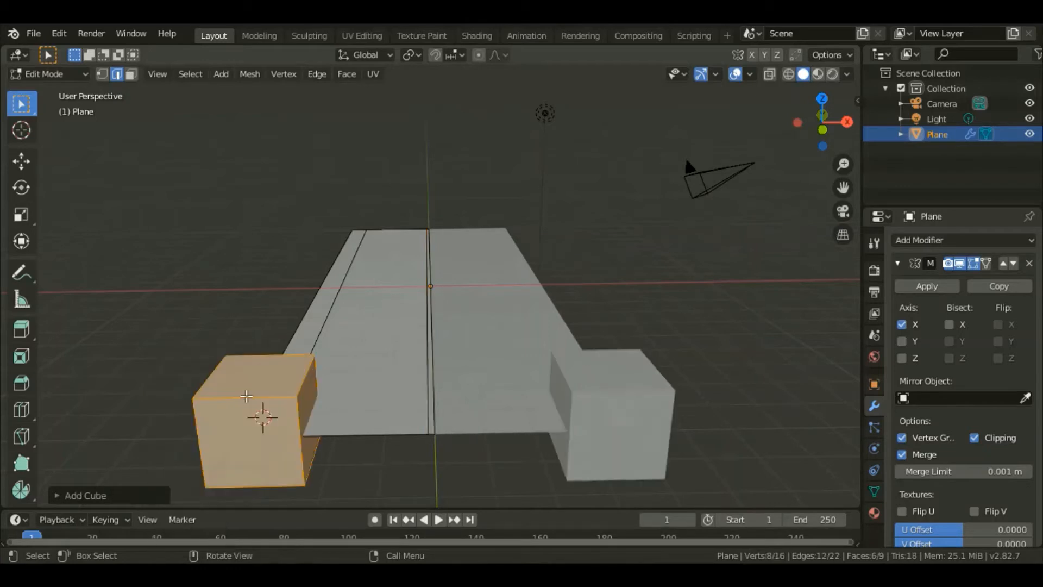
key(s)
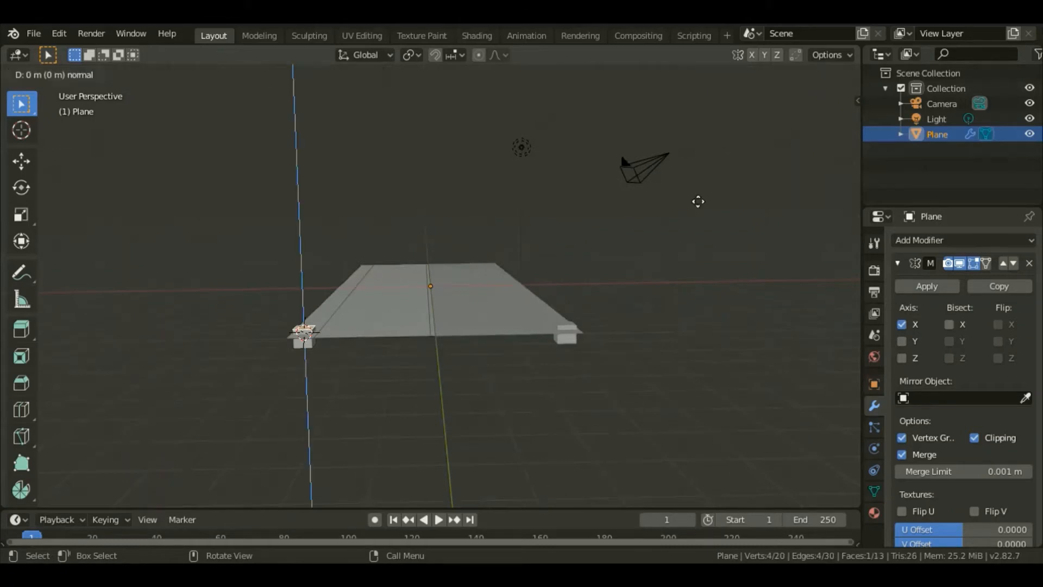
Step: Extrude the block up into a pillar, then outward and inward toward the frame's peak
drag(699, 202, 692, 113)
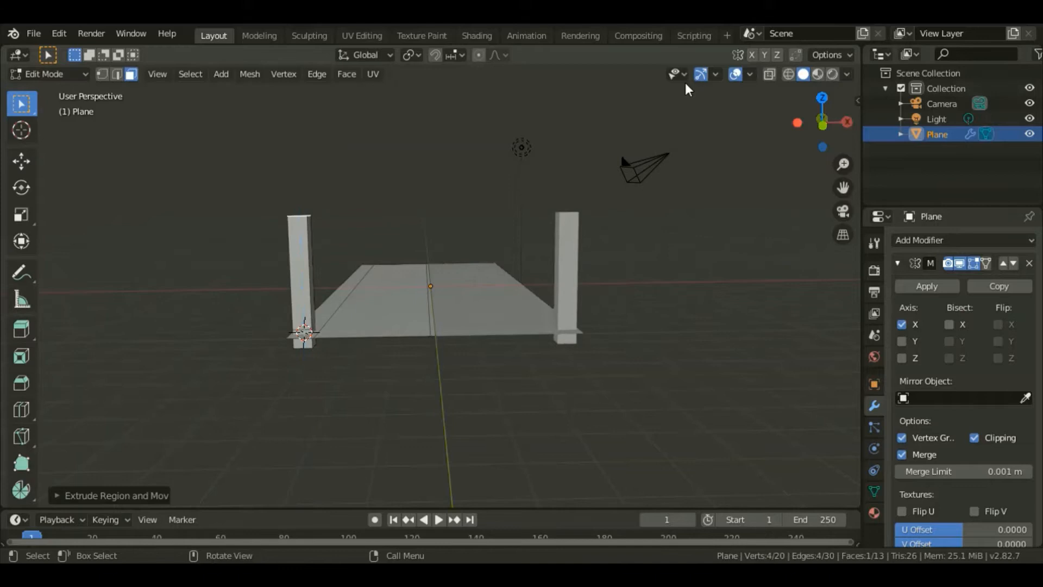
key(g)
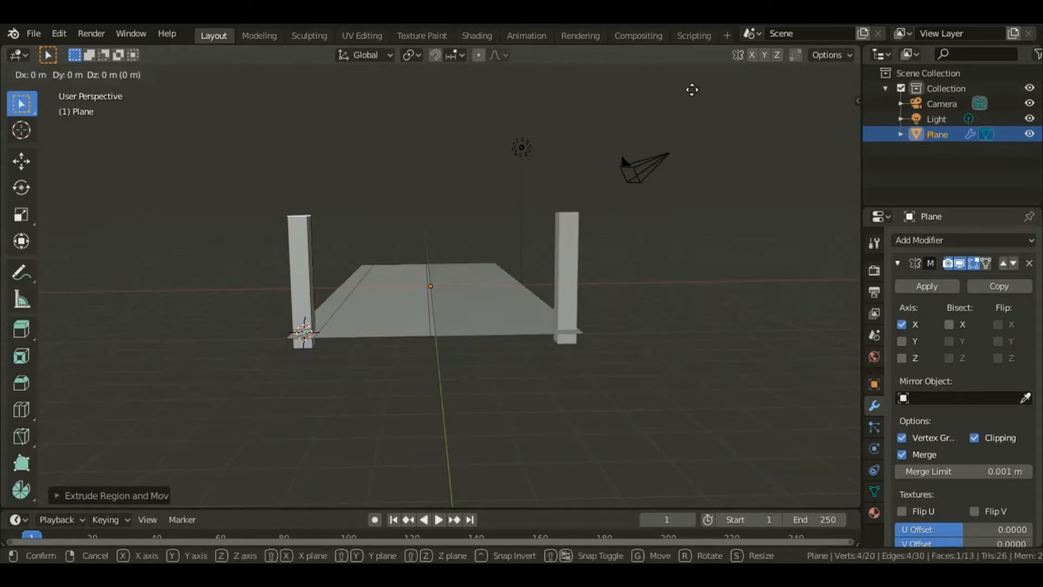
mouse_move(646, 101)
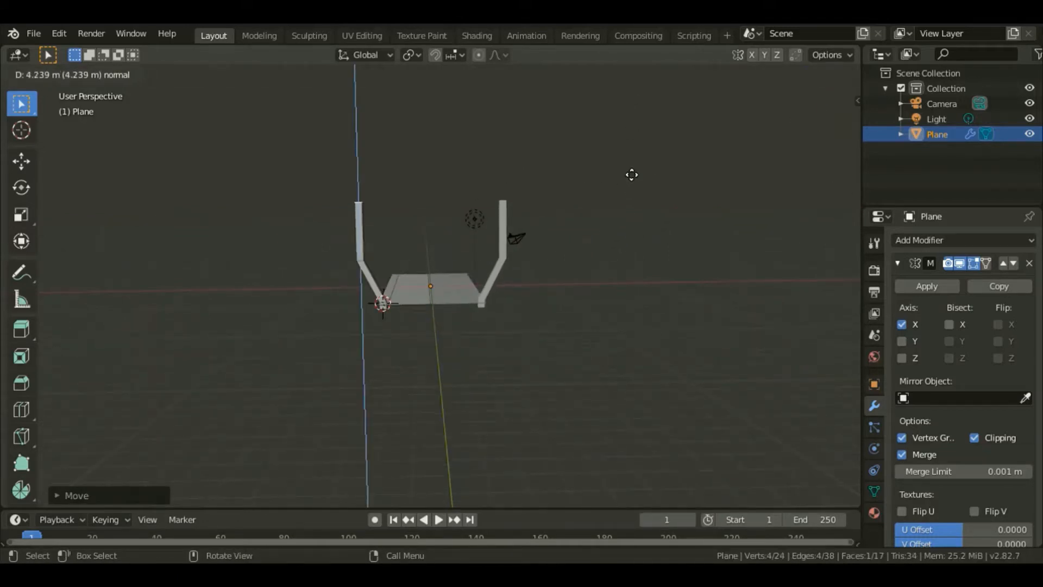
key(Tab)
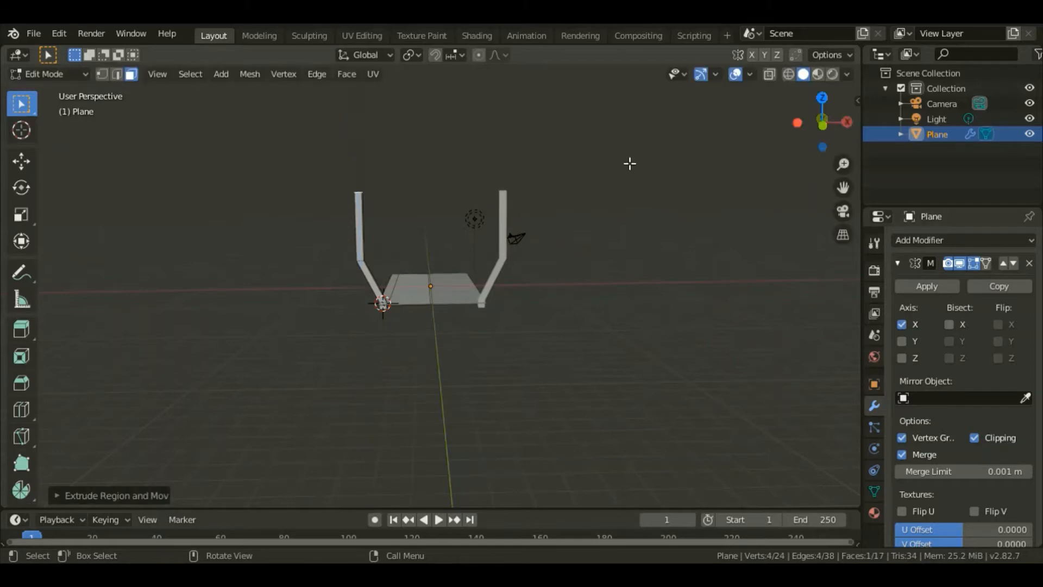
key(g)
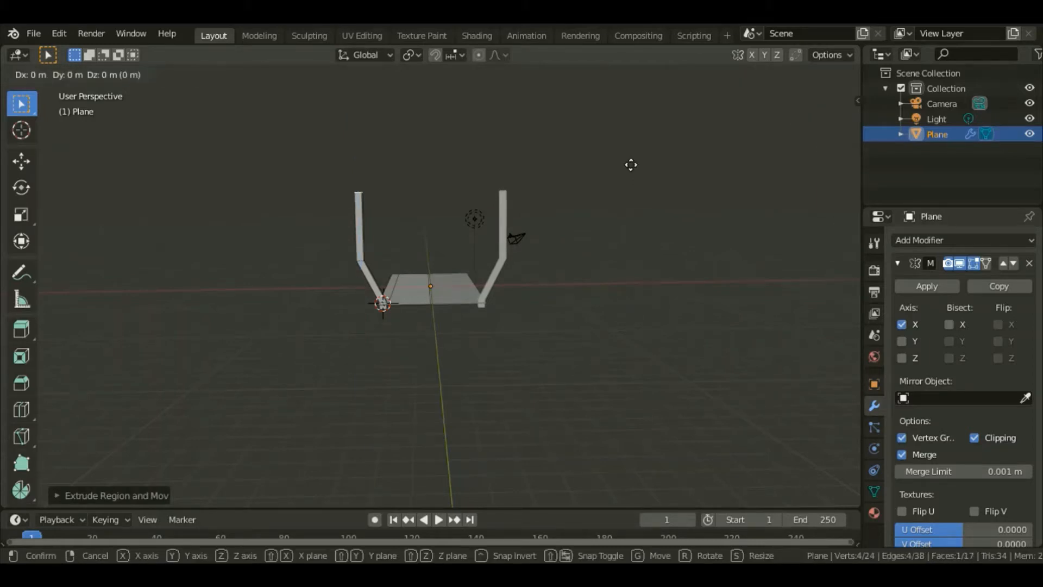
mouse_move(682, 182)
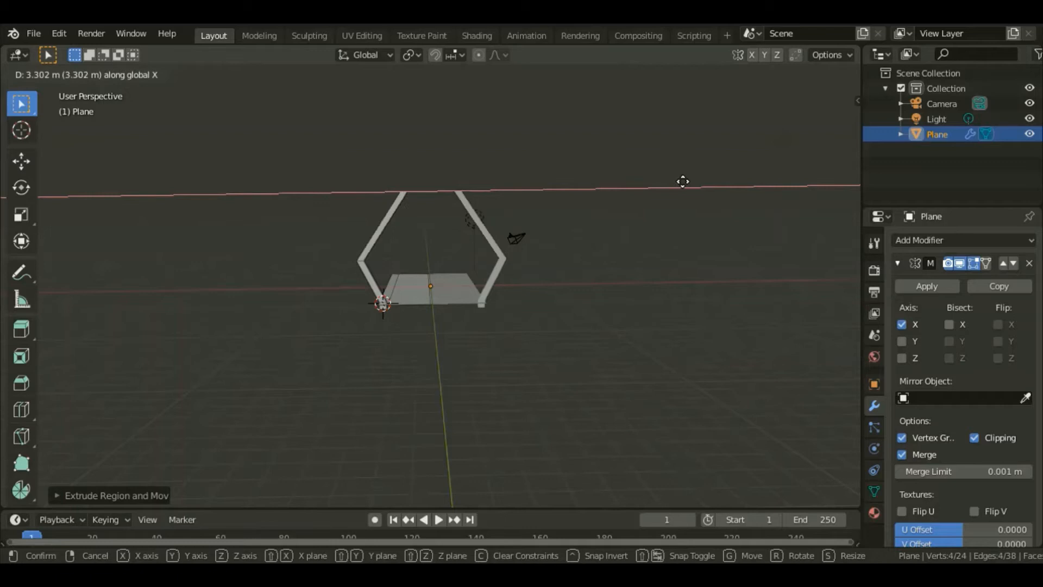
mouse_move(706, 194)
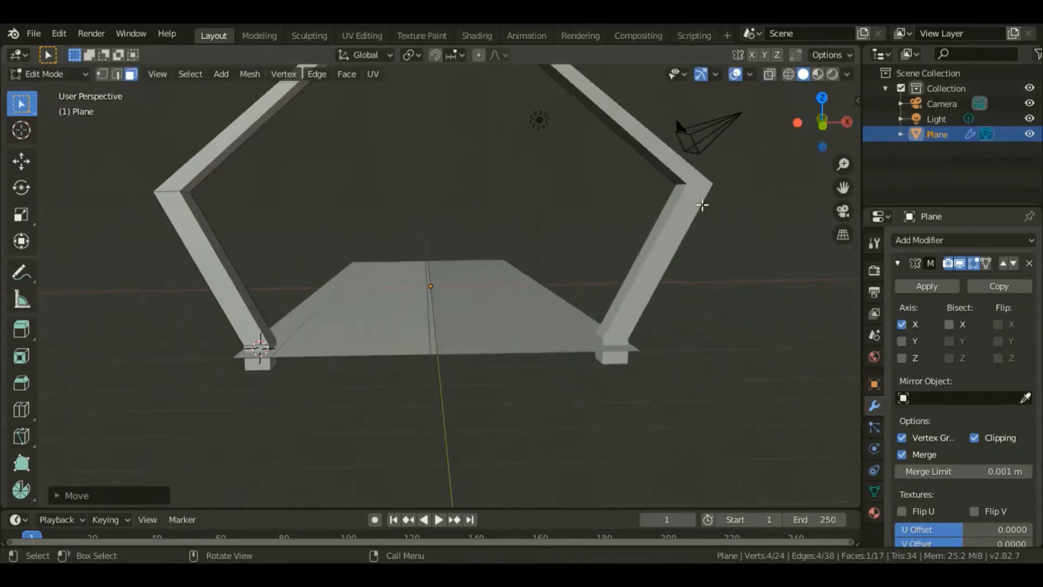
Step: Add a circle and extrude it into a tapered support column beneath the deck
click(220, 74)
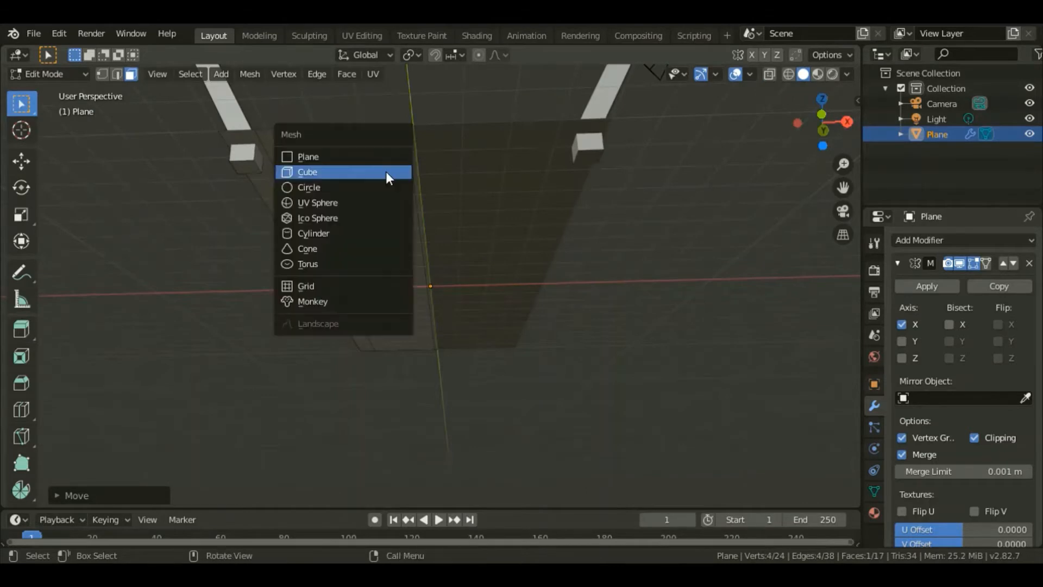
click(309, 187)
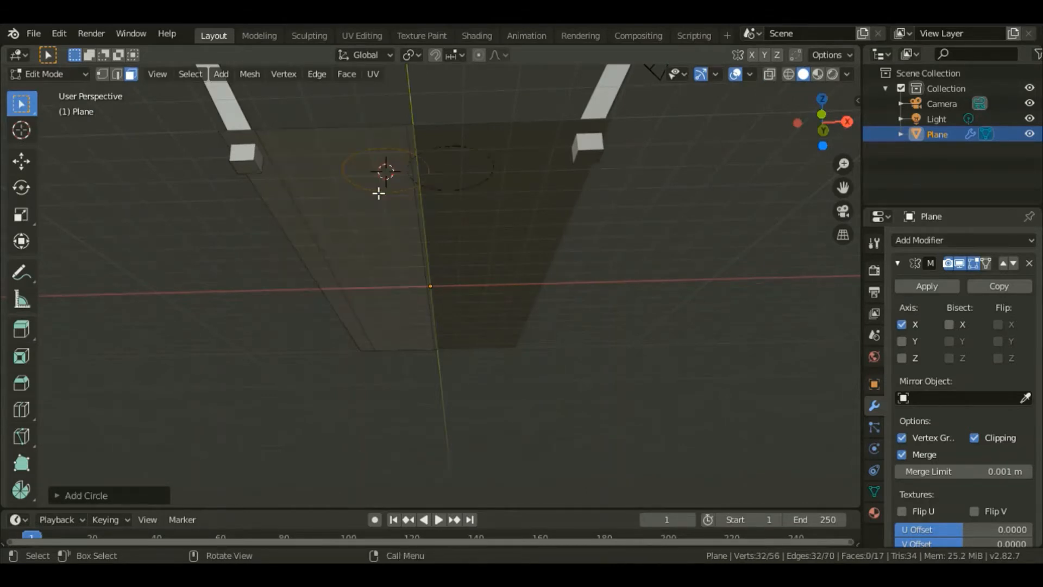
mouse_move(312, 175)
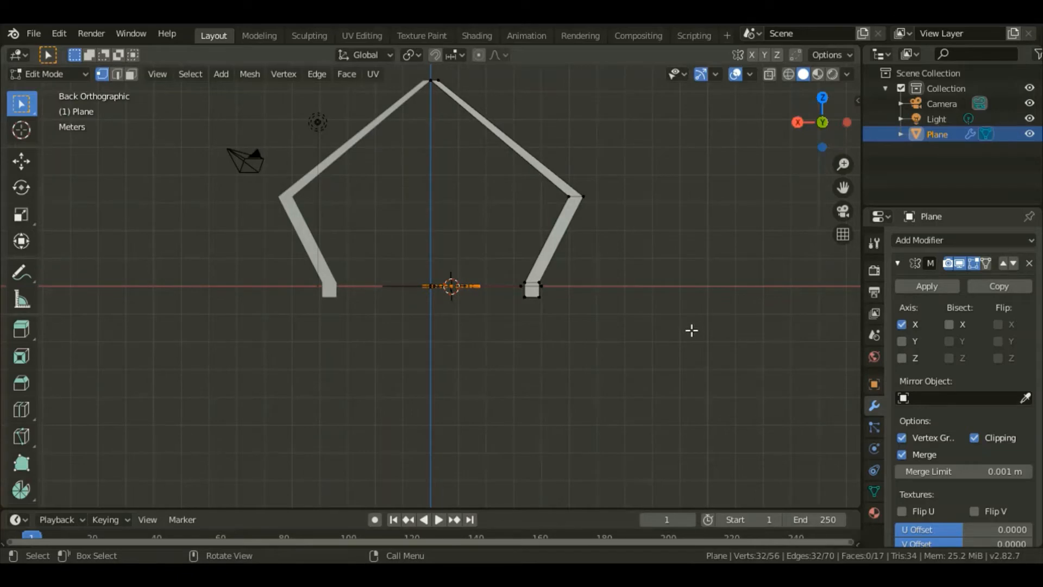
drag(452, 286, 452, 332)
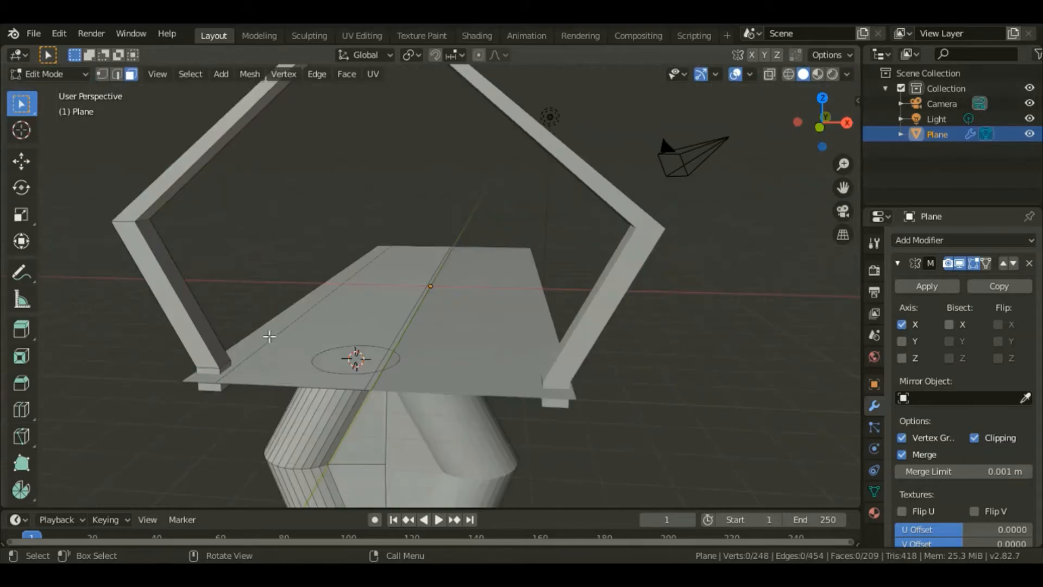
click(269, 339)
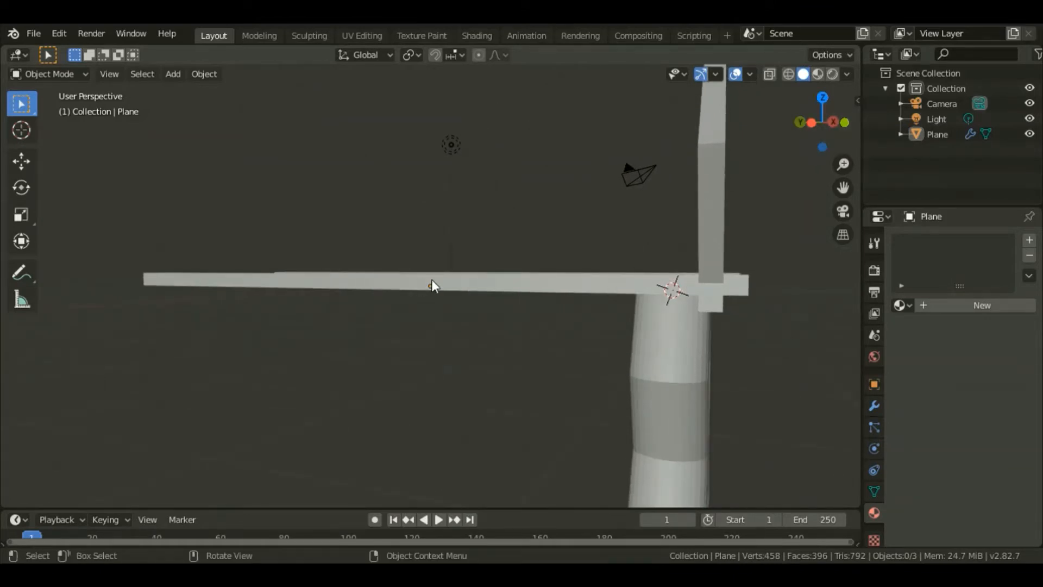
Step: Add a new plane, stand it upright and move it along the deck's long edge
click(431, 279)
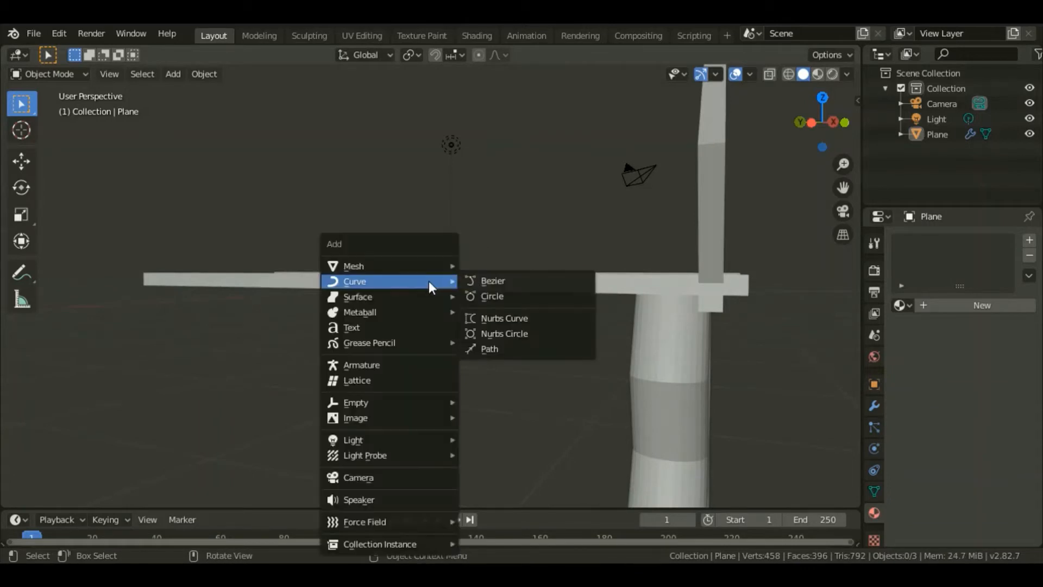
mouse_move(353, 265)
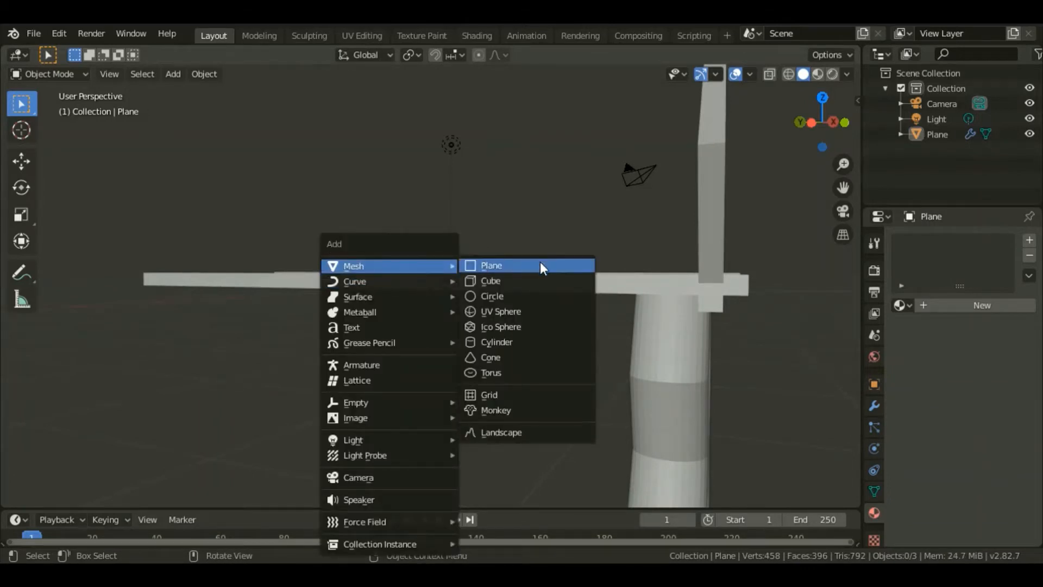
click(491, 265)
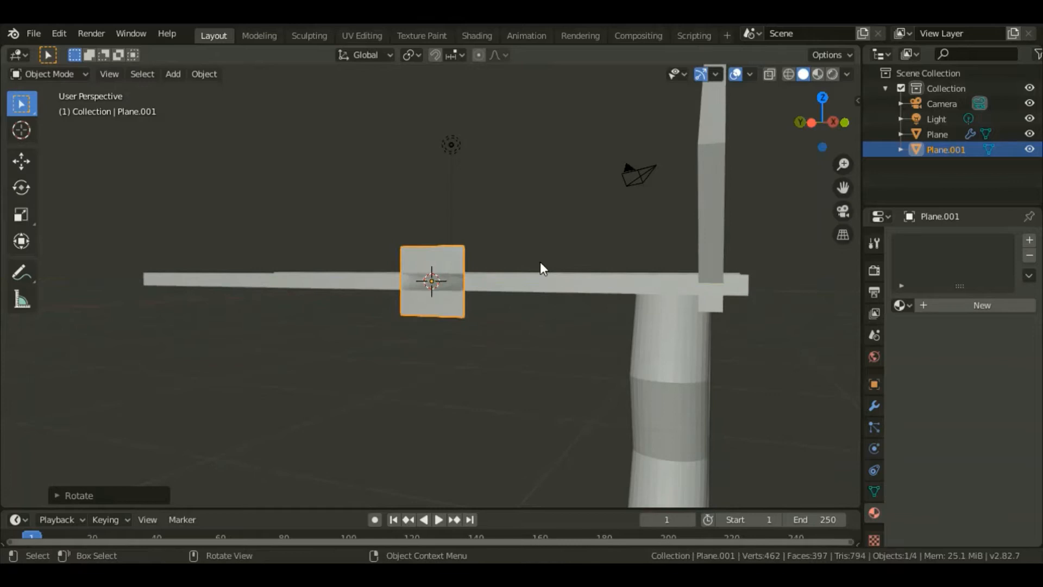
key(g)
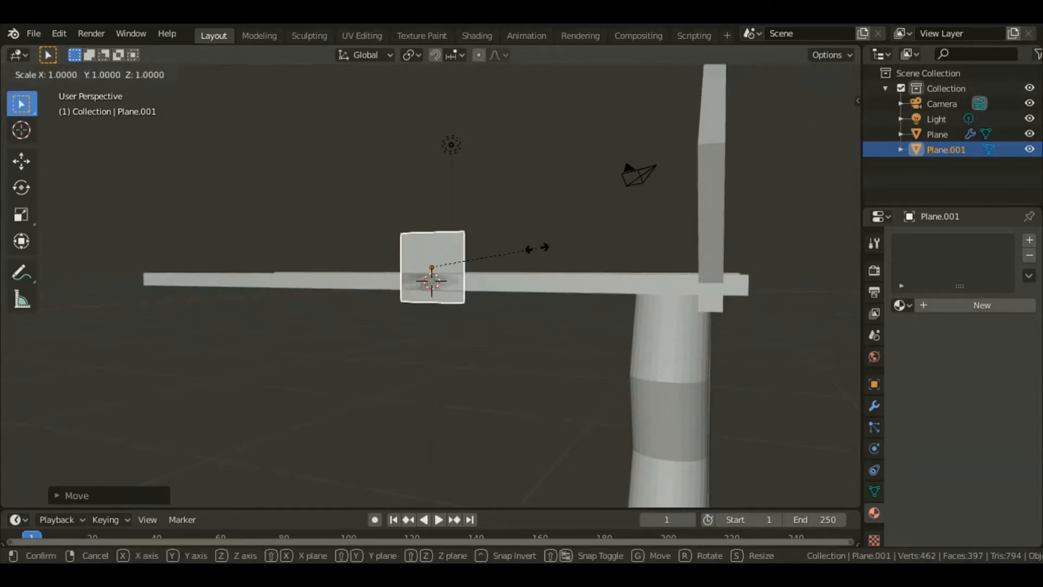
key(z)
text(8)
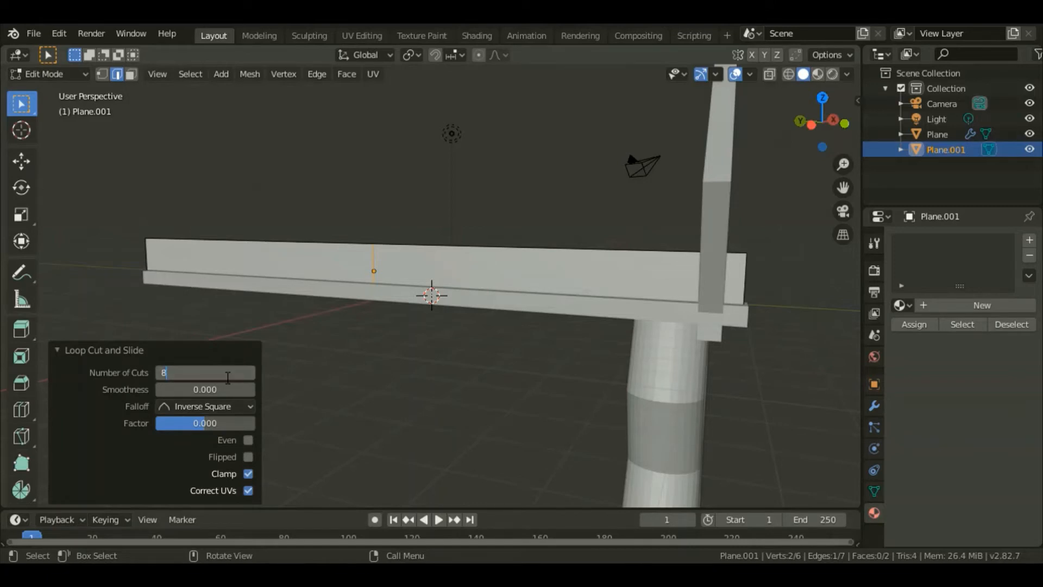
Step: Loop-cut the railing panel with dozens of evenly spaced vertical cuts
click(205, 371)
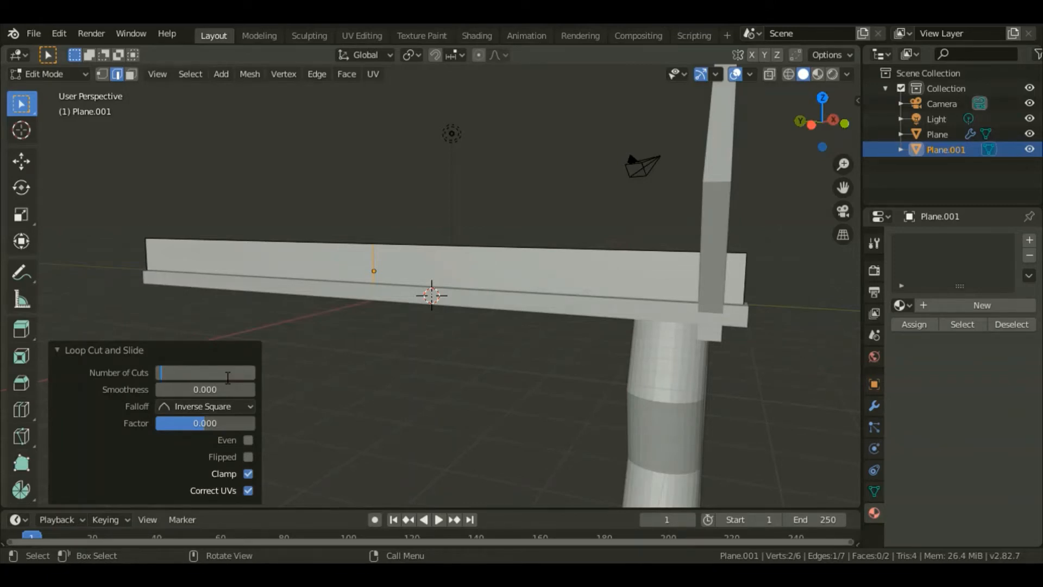
drag(194, 373, 229, 373)
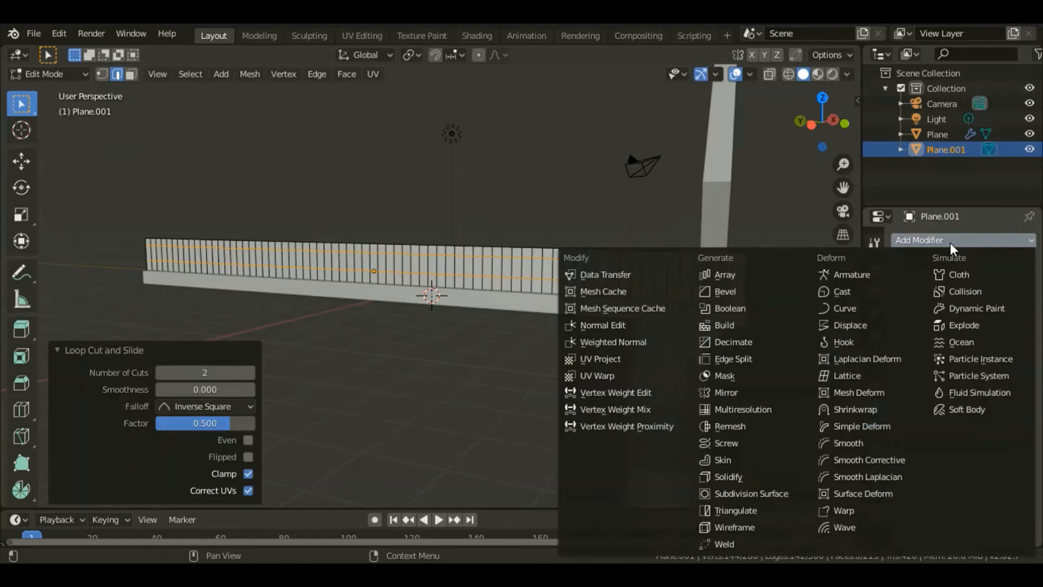
mouse_move(752, 291)
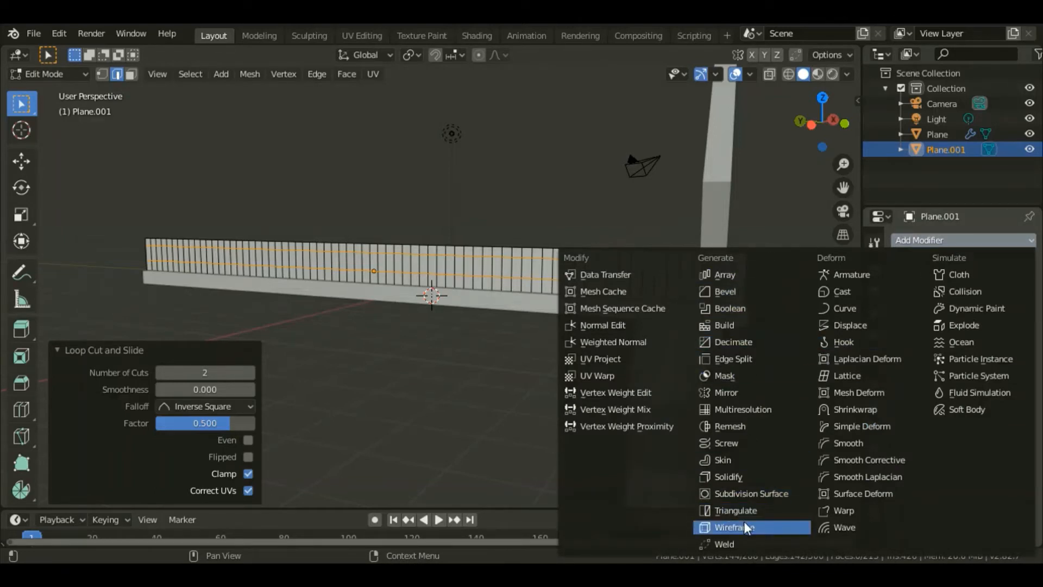
Step: Add a Wireframe modifier so the cut panel becomes thin railing bars
click(730, 527)
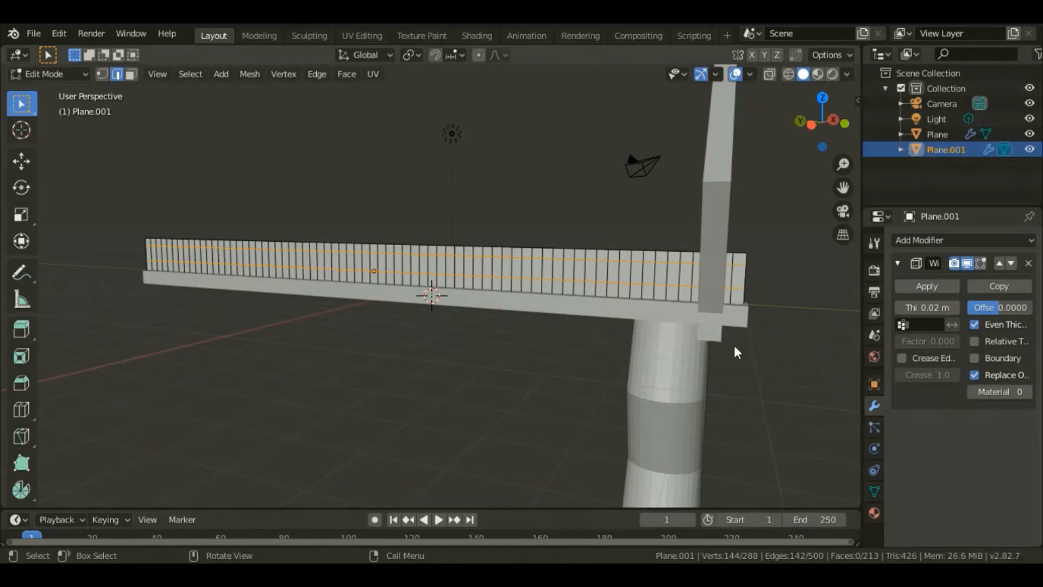
click(926, 286)
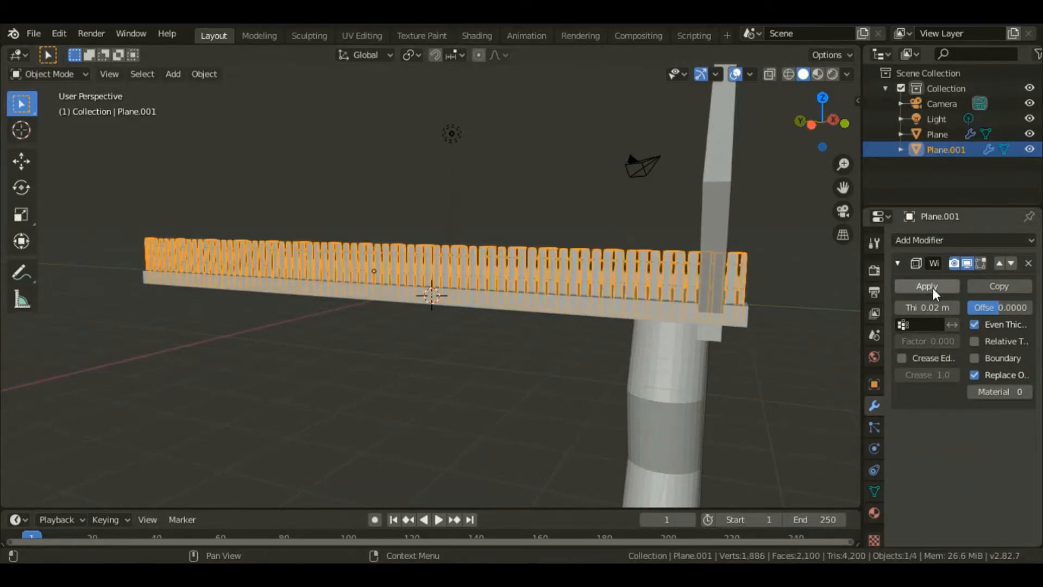
Step: Apply the Wireframe modifier and give the railing a dark, slightly metallic material
click(926, 286)
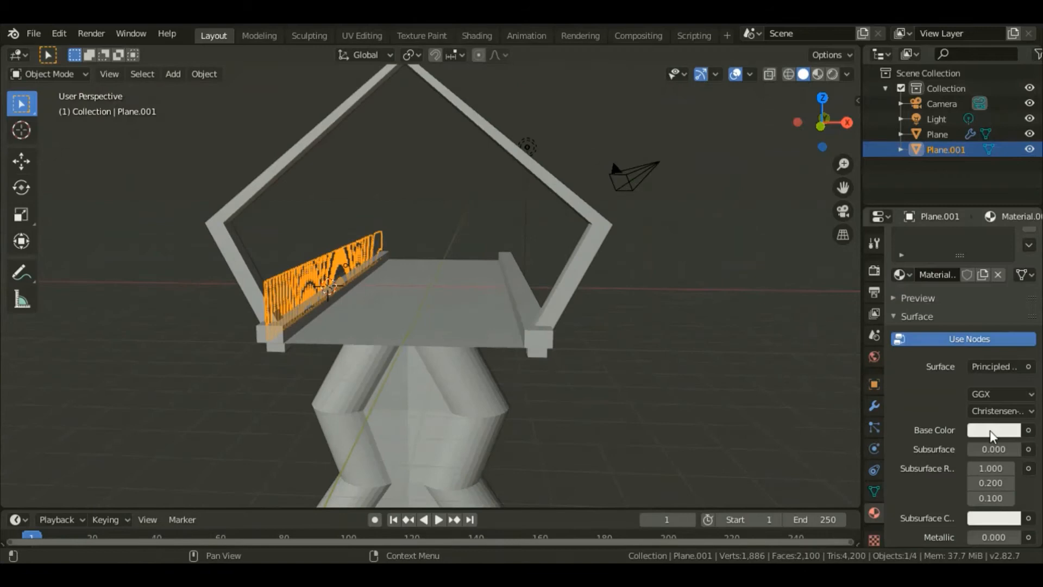
click(994, 429)
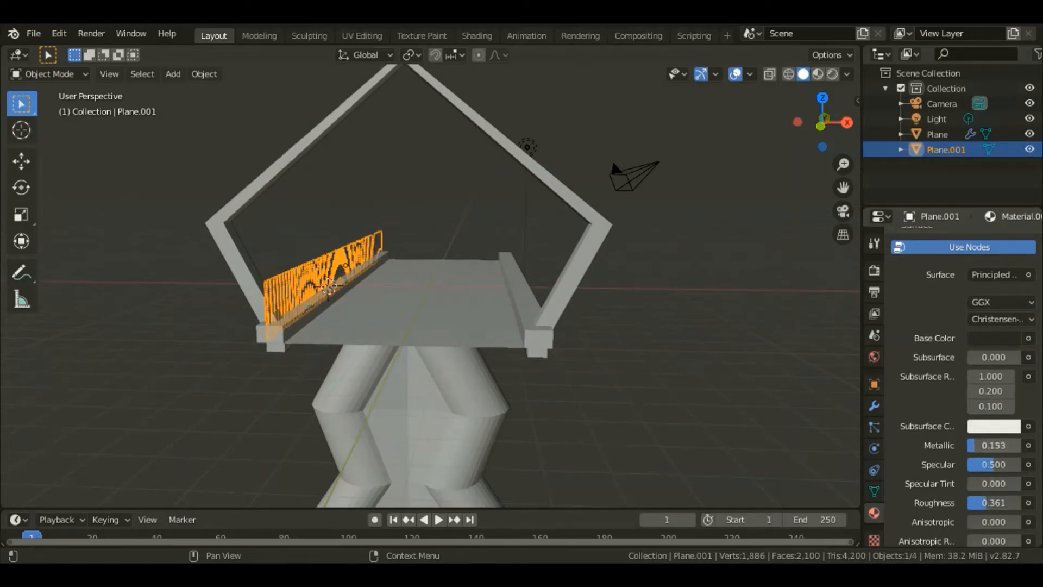
drag(991, 444, 997, 444)
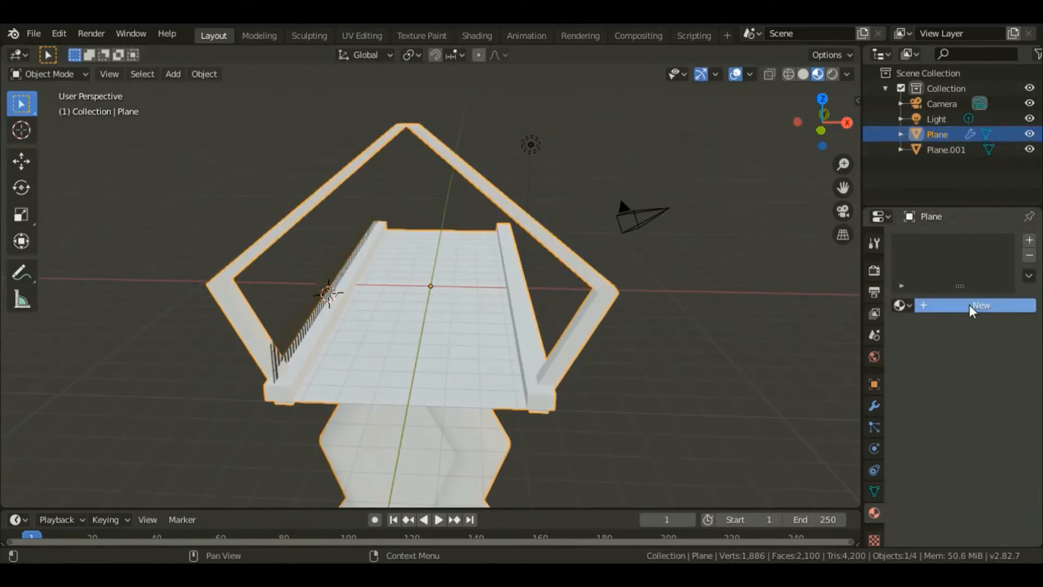
Step: Create a dark blue material for the bridge frame and deck, then enter Edit Mode
click(980, 305)
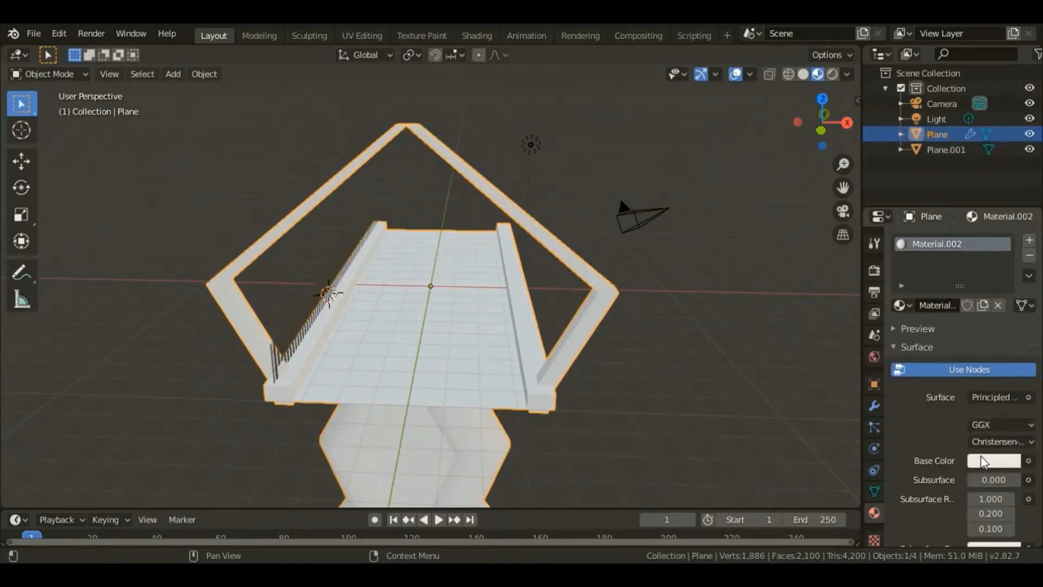
click(994, 460)
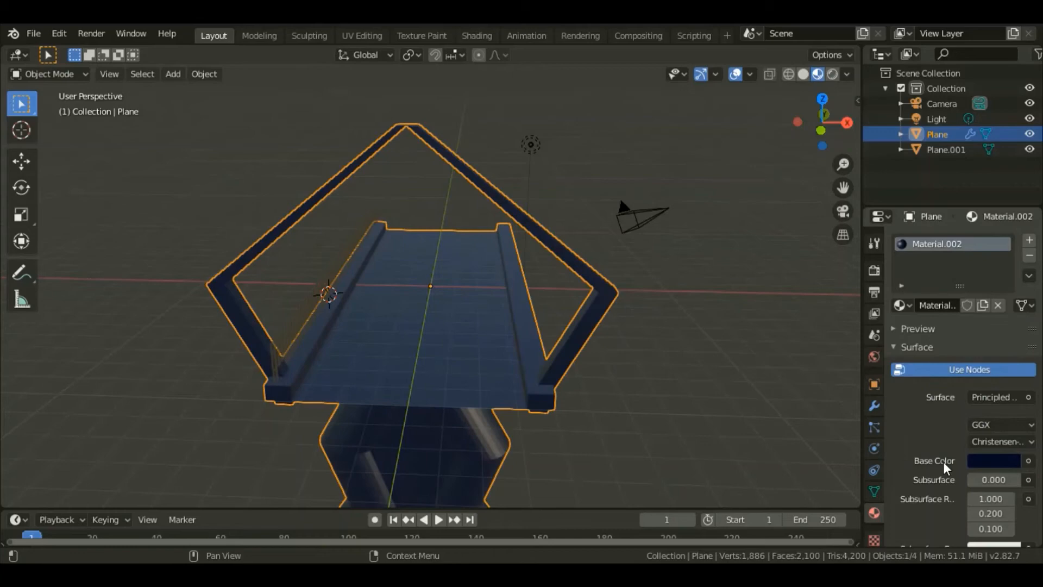
key(Tab)
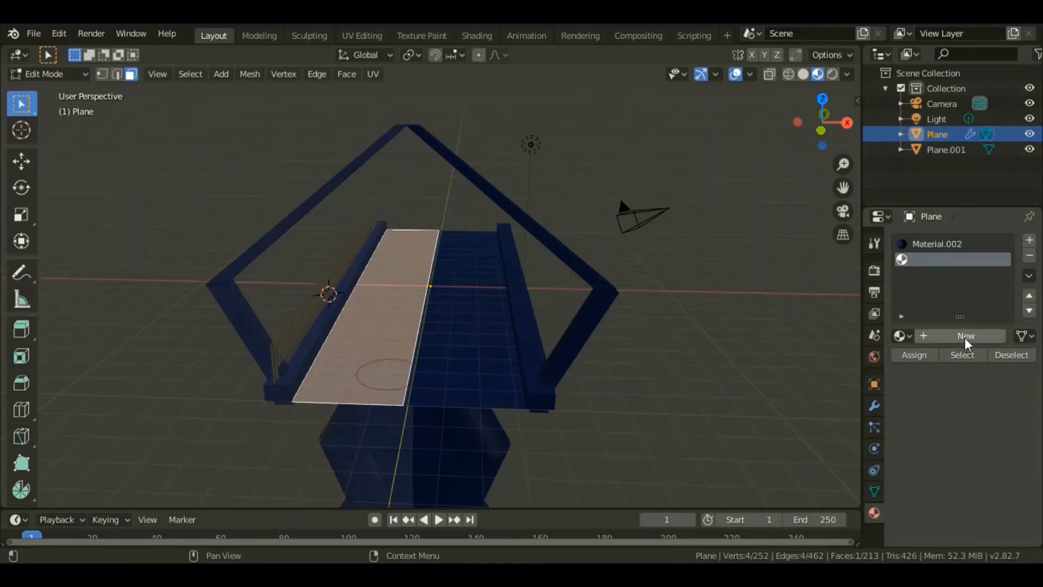
Step: Create a near-black material for the walkway strip with reduced specular shine
click(965, 335)
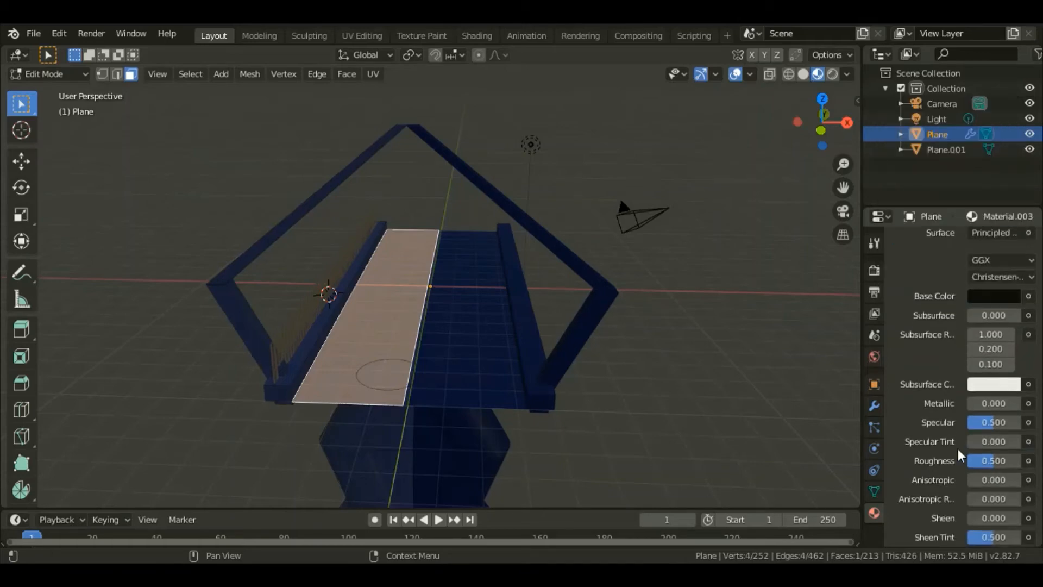
scroll(down, 3)
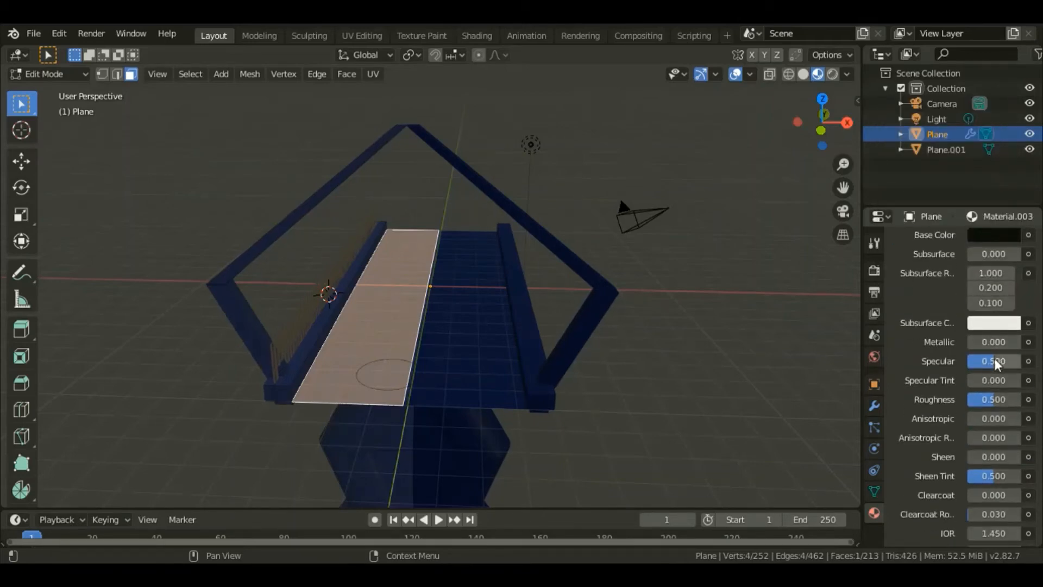
drag(1012, 360, 978, 361)
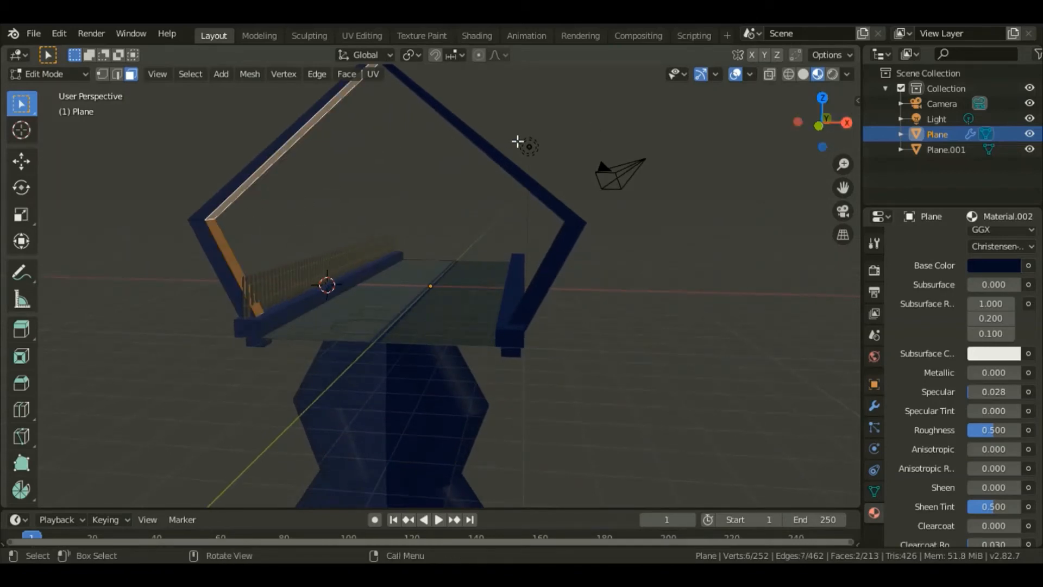
Step: Add a third material slot and assign its new material to the frame's inner strips
click(1029, 241)
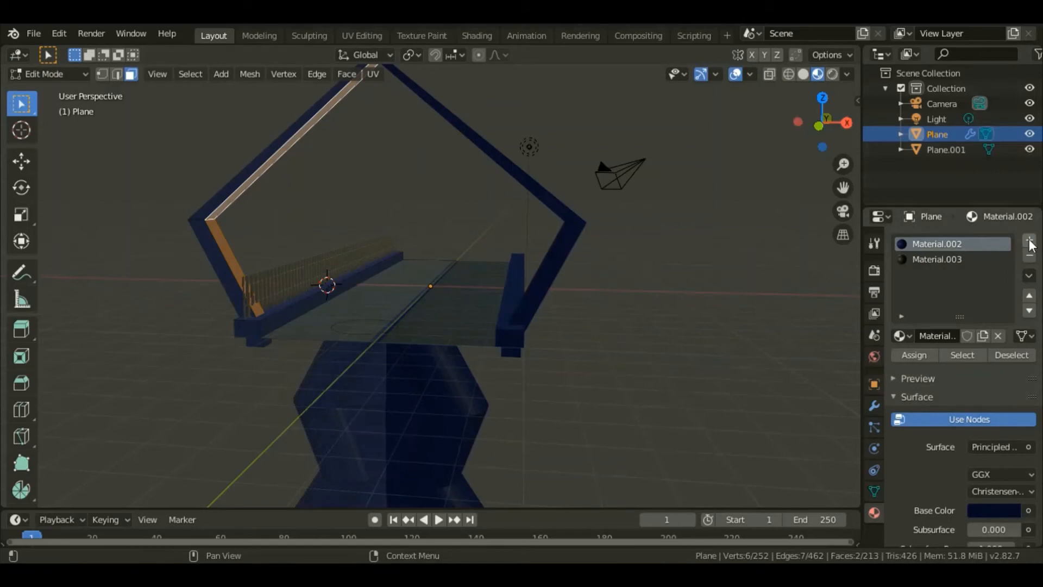
click(1029, 241)
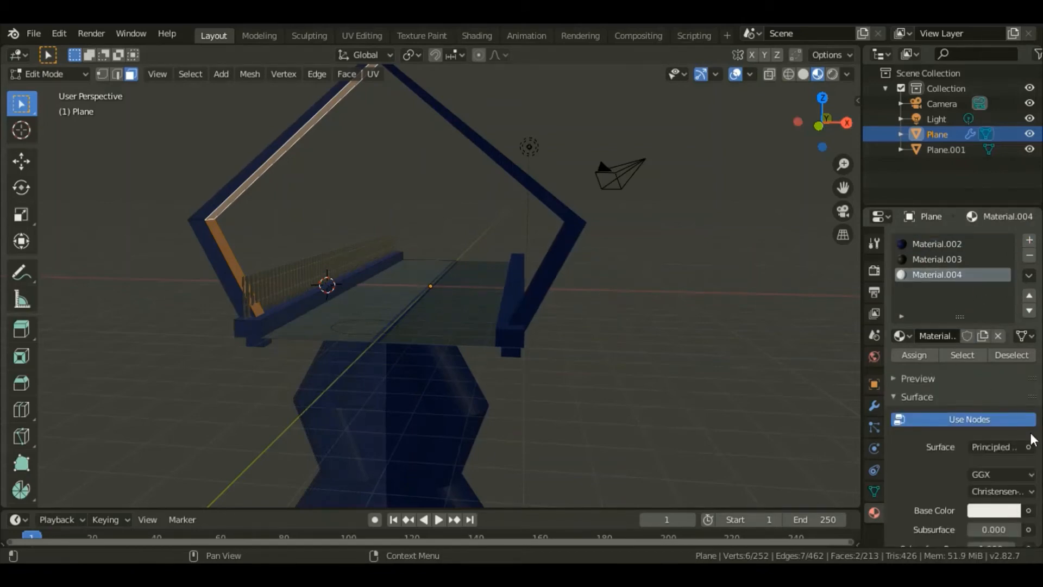
click(914, 354)
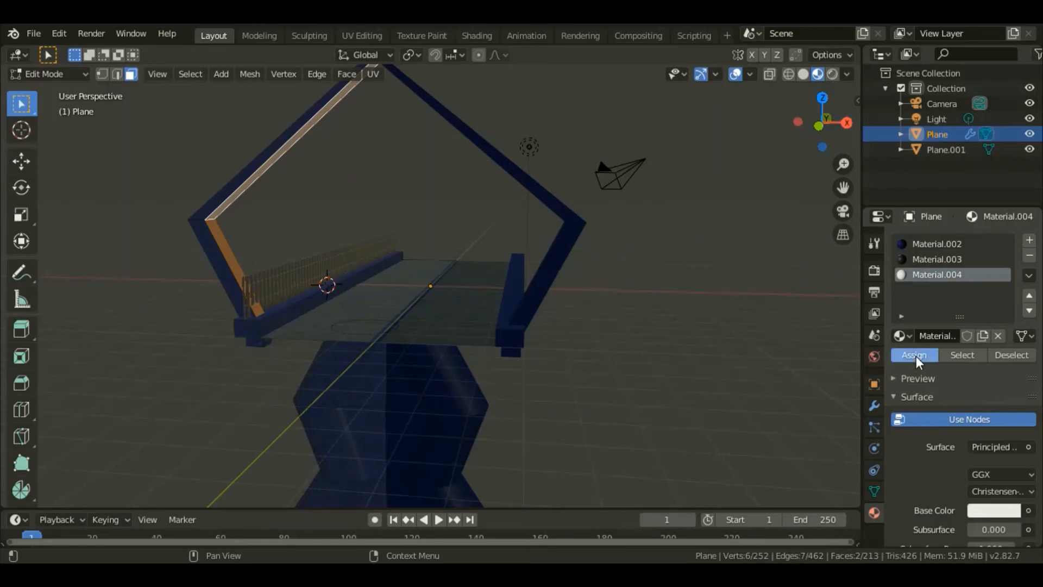
Step: Make that material a pink Emission shader glowing at strength 6
click(914, 354)
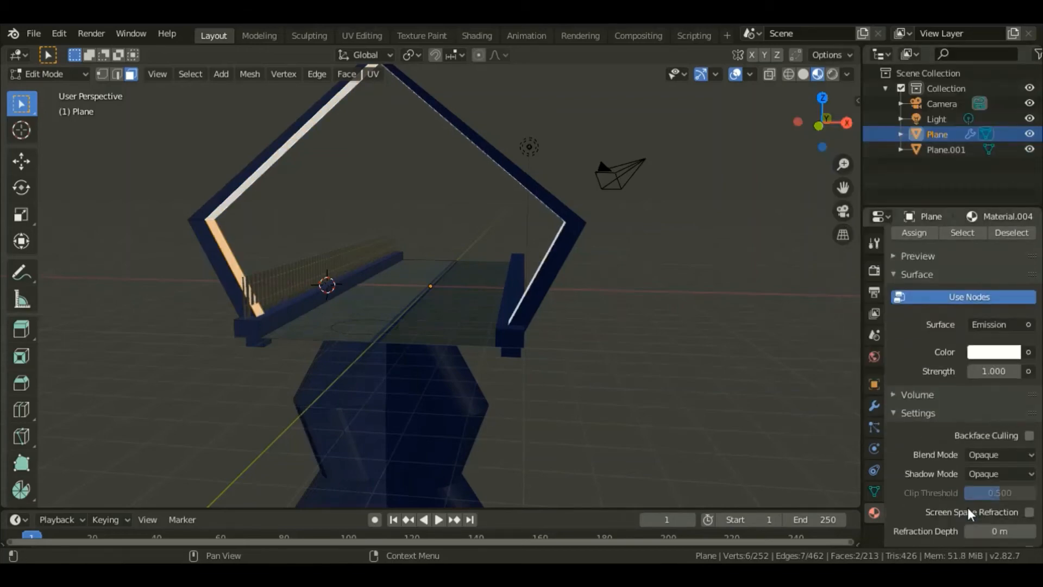
click(994, 351)
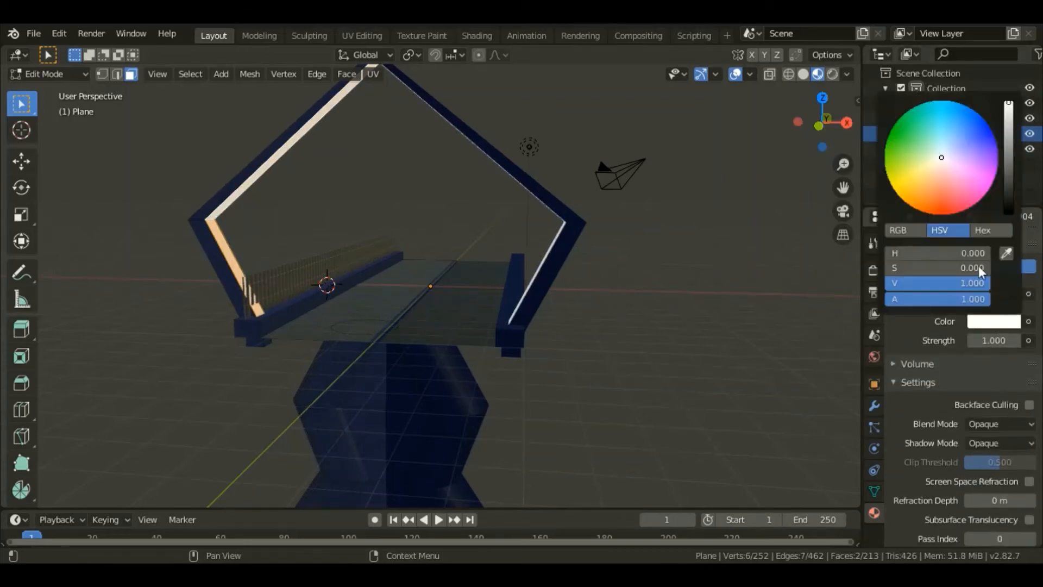
click(986, 185)
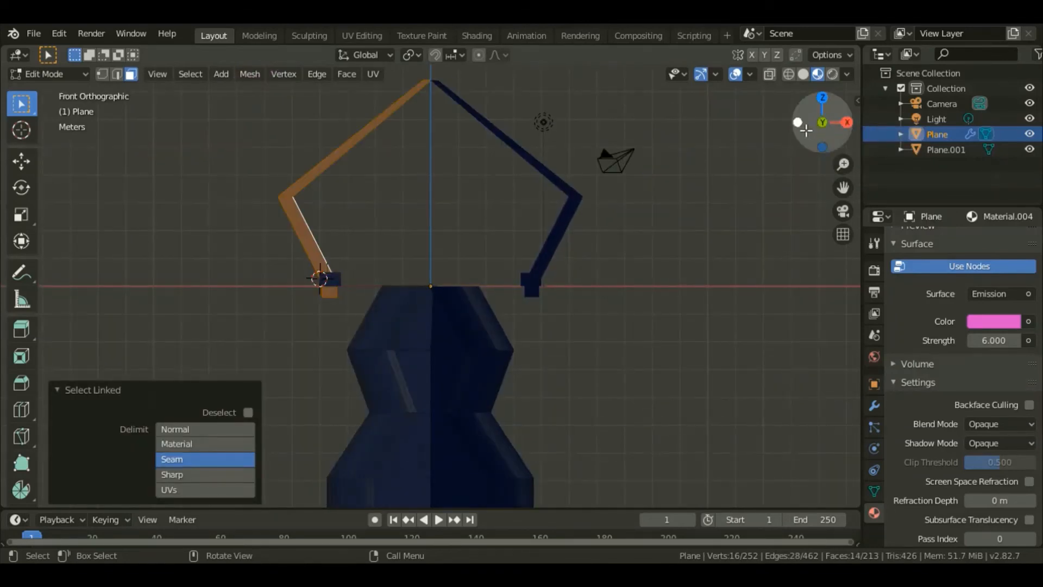
Step: Duplicate the pentagonal frame and shift the copy about 6.86 m along Y
click(797, 122)
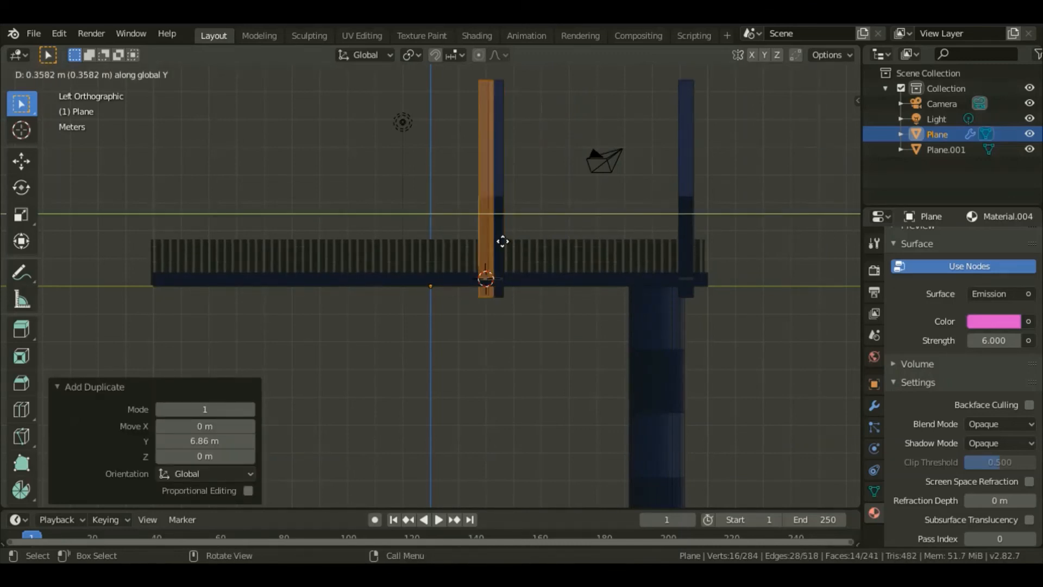
key(Tab)
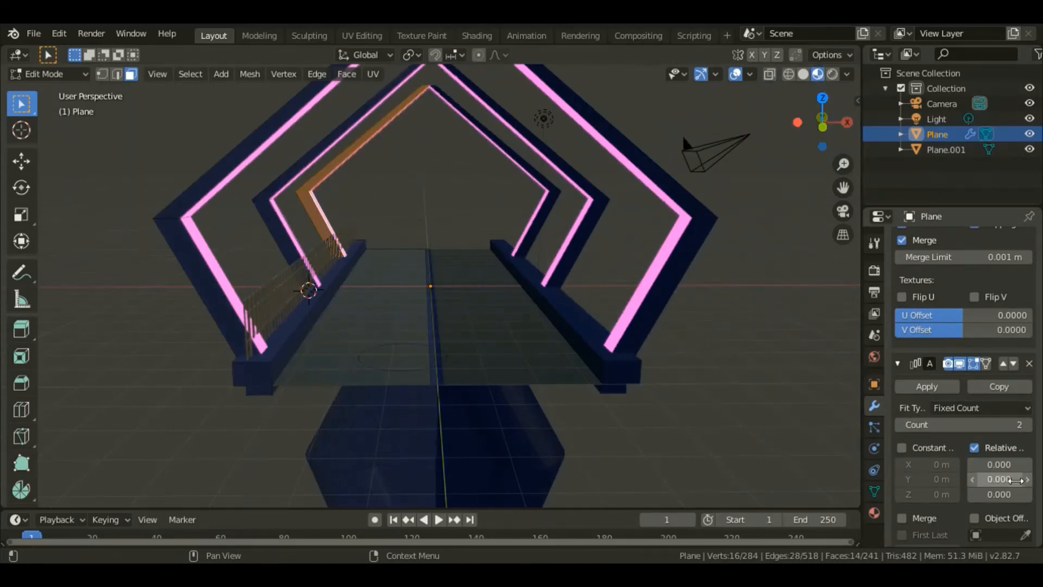
Step: Set the frame Array modifier to Relative Offset Y 1 with Count 20, then select the railing Plane.001
drag(999, 479, 985, 479)
text(1.000)
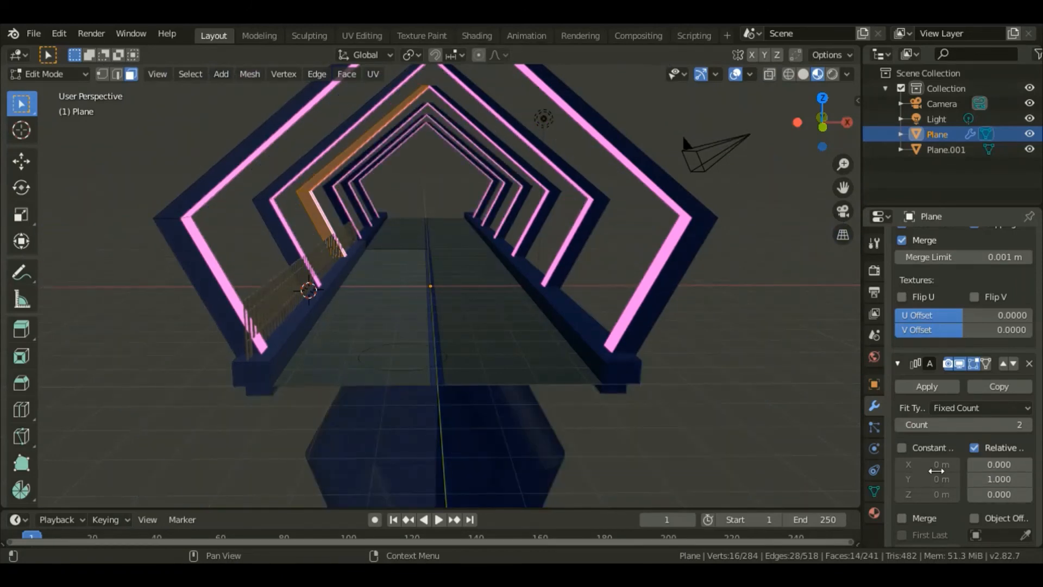
text(20)
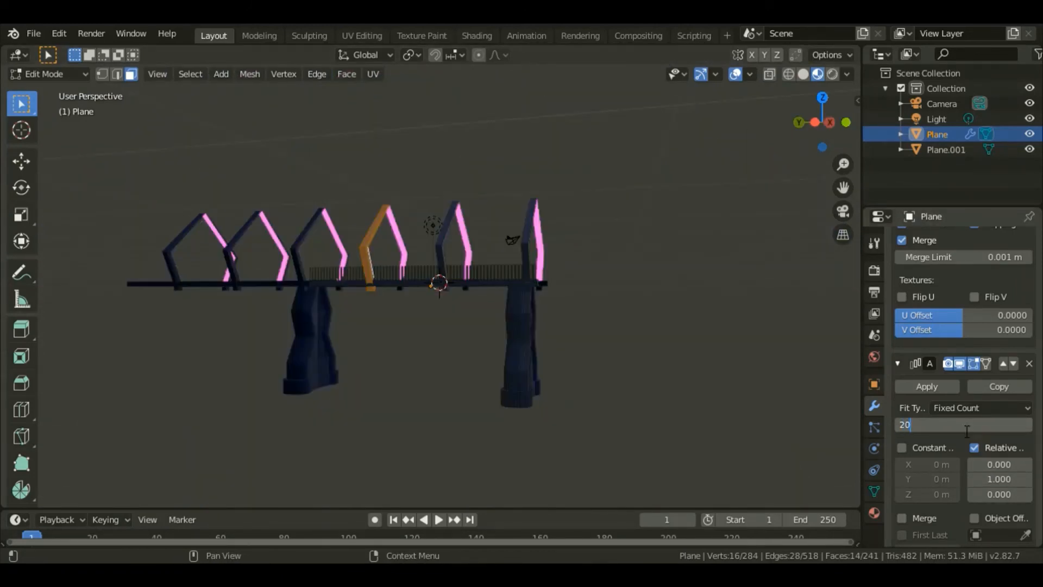
key(Return)
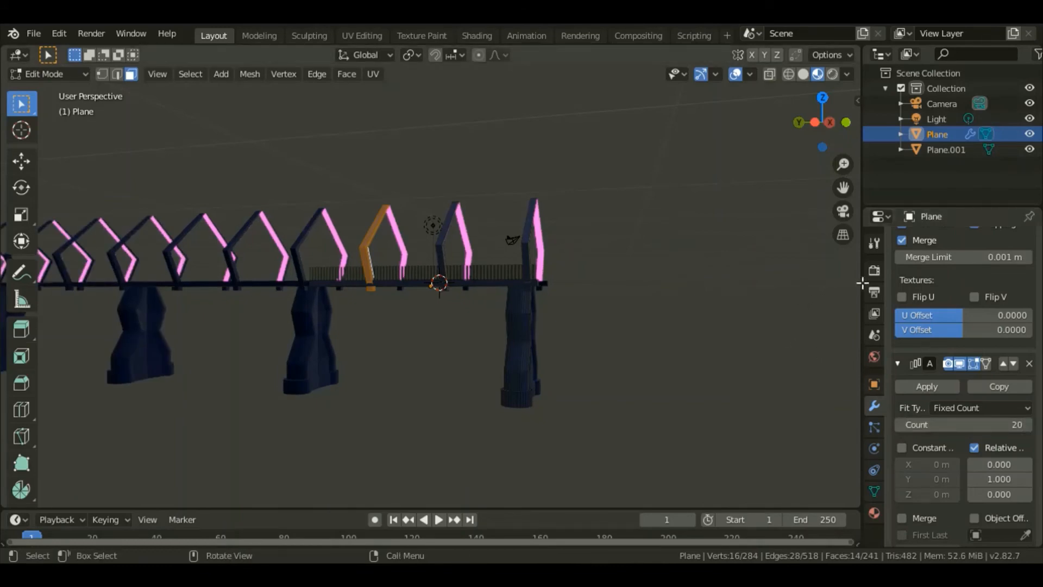
click(959, 239)
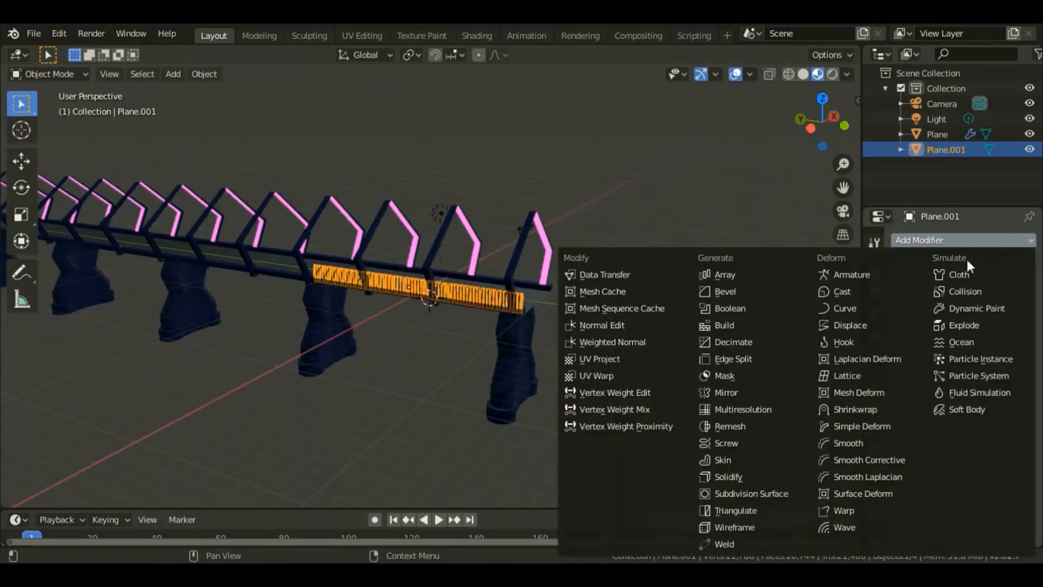
Step: Give the railing an Array modifier with Relative Offset X 0, Y 1.000 and Count 20
click(724, 273)
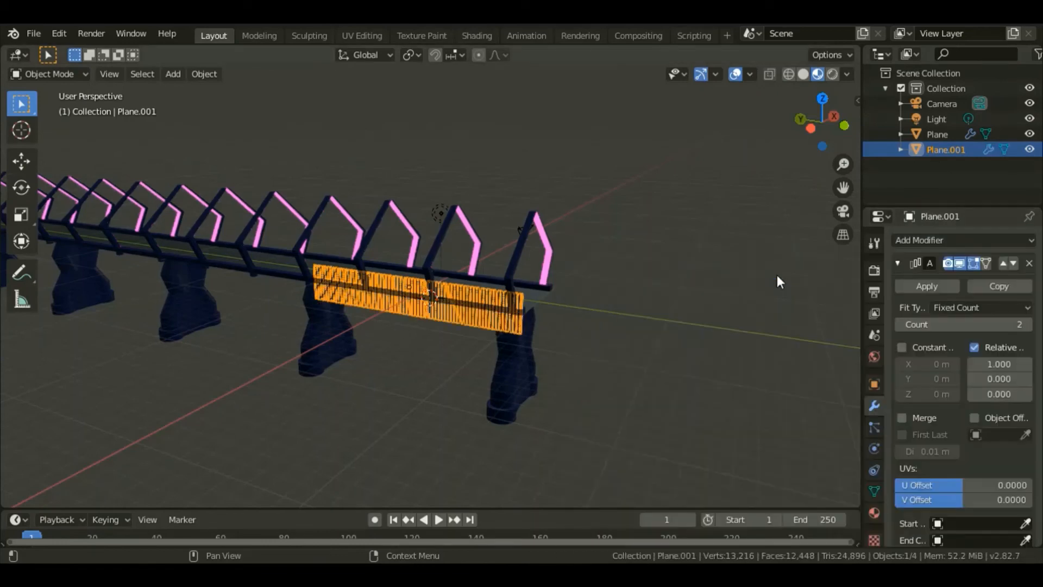
mouse_move(1006, 455)
text(0)
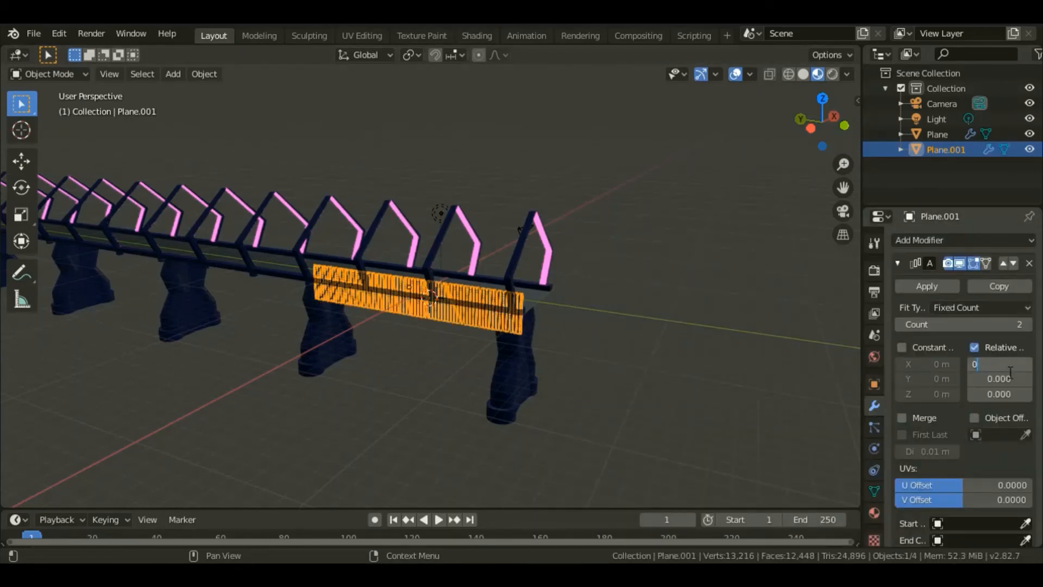
click(997, 378)
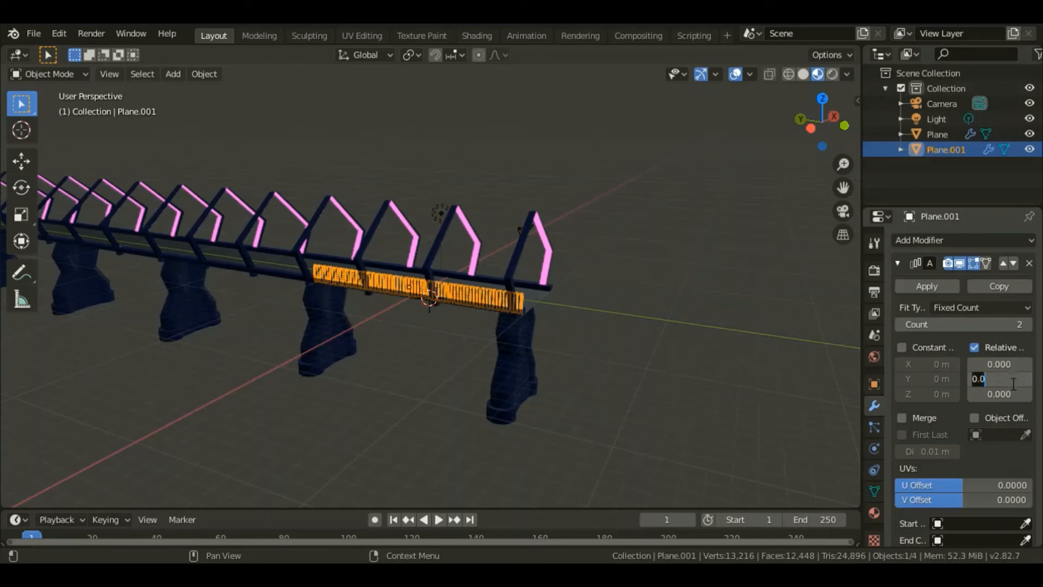
text(1.000)
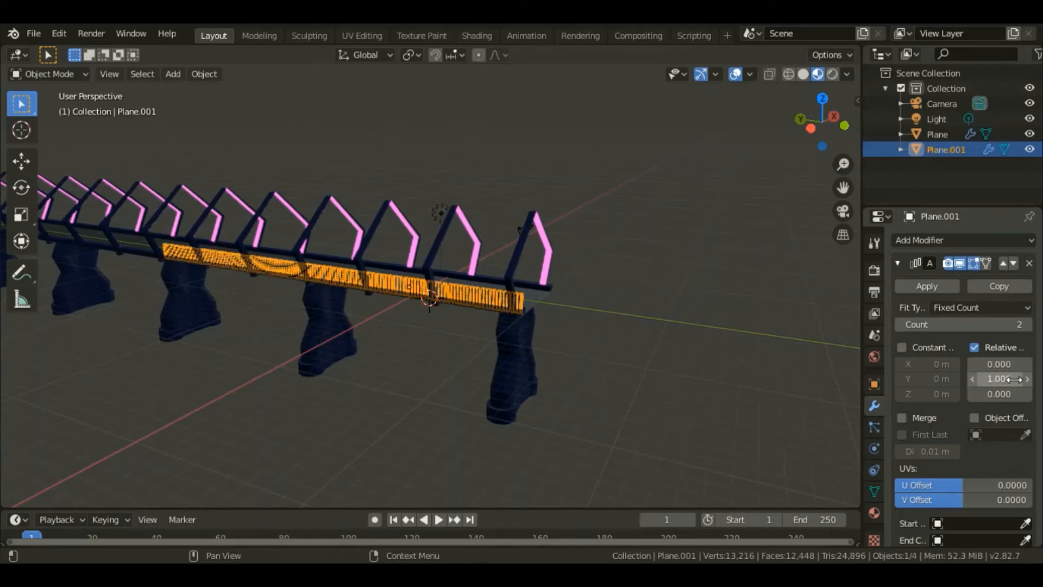
click(962, 323)
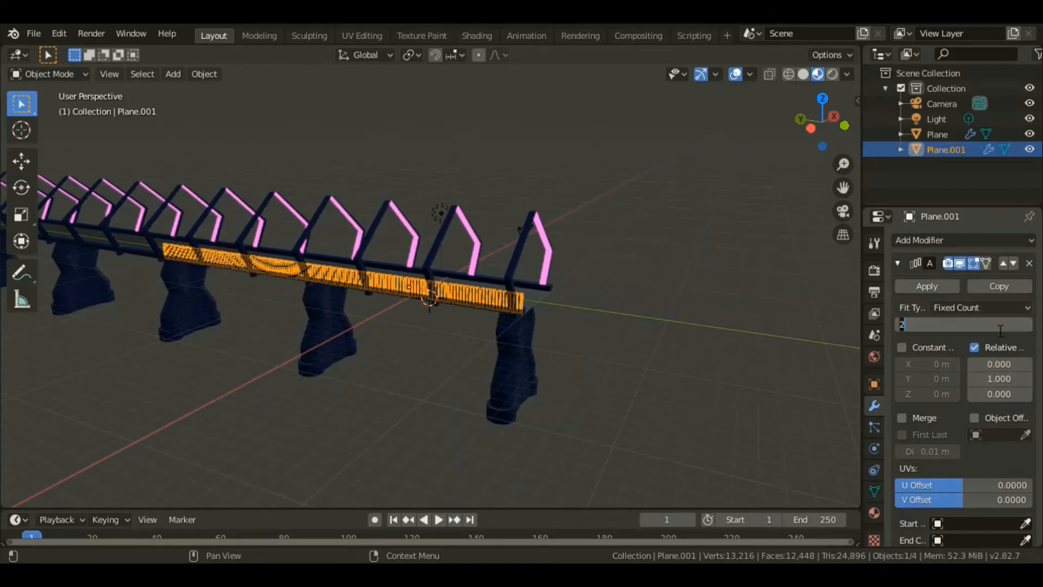
text(20)
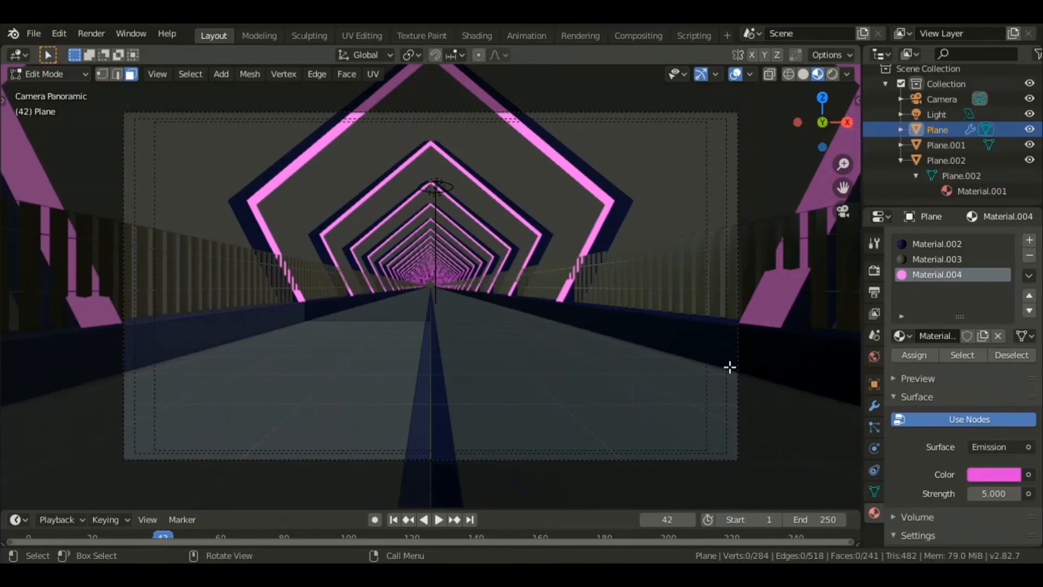
Step: Enable Eevee Bloom in Render Properties with a light blue bloom colour
click(874, 271)
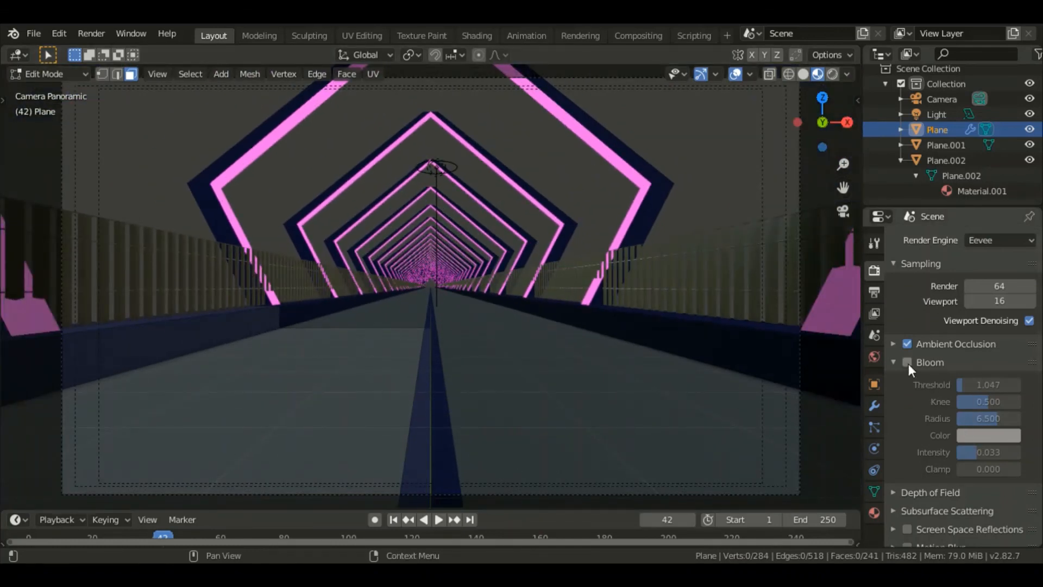
click(907, 362)
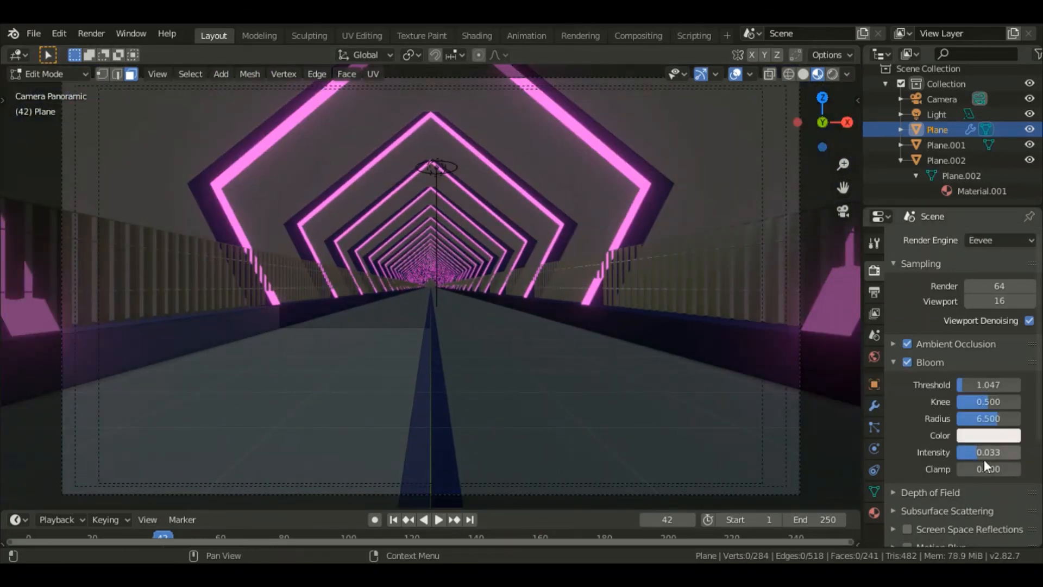
click(989, 434)
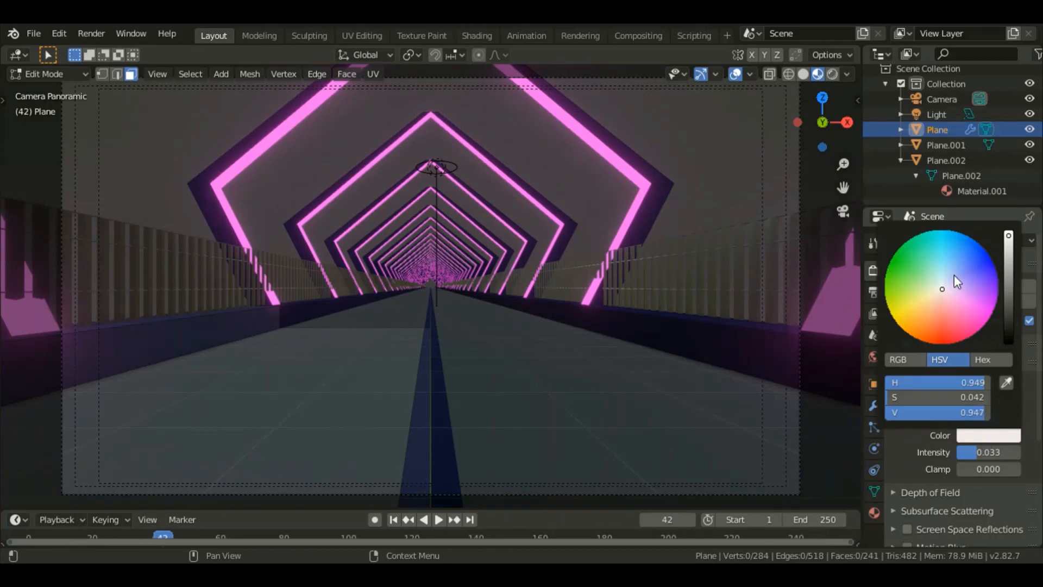
click(957, 268)
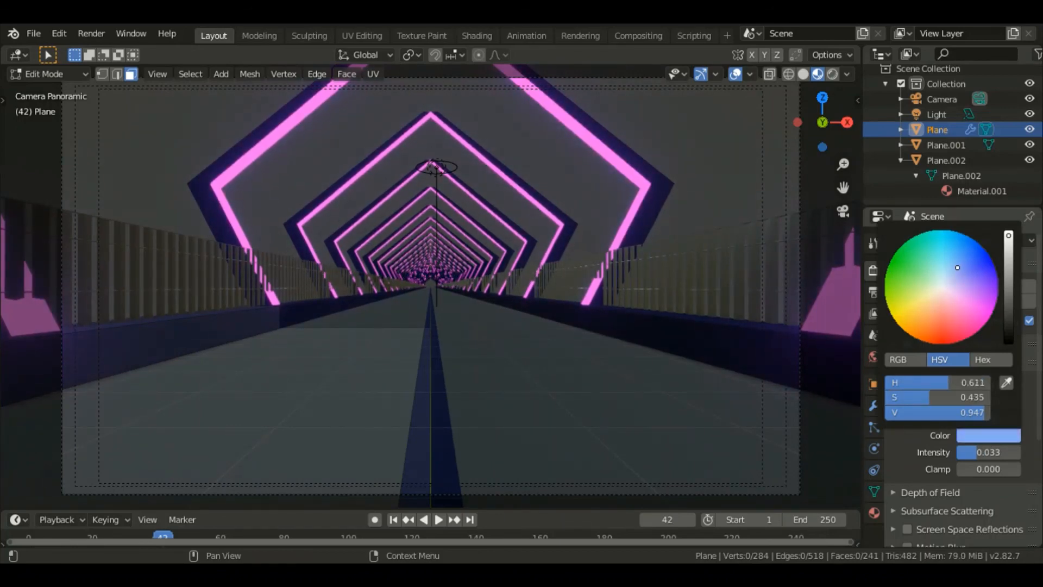